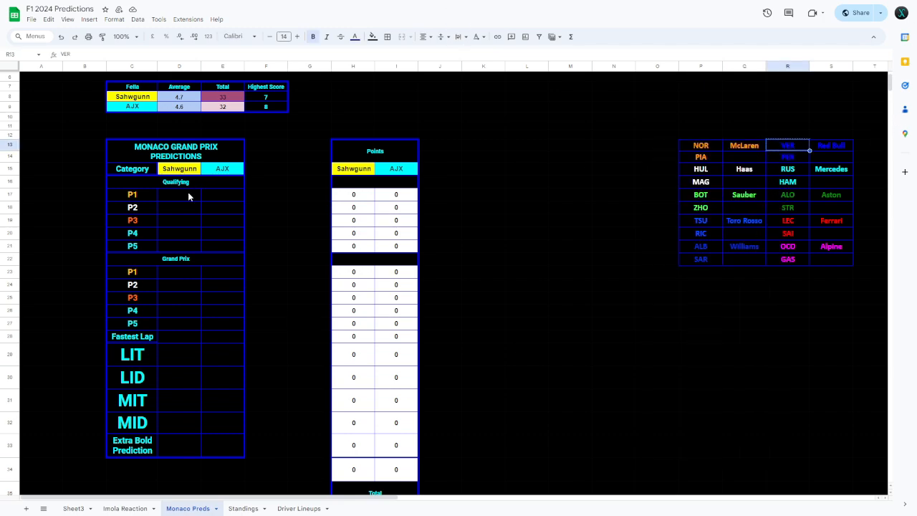
pyautogui.write('VER')
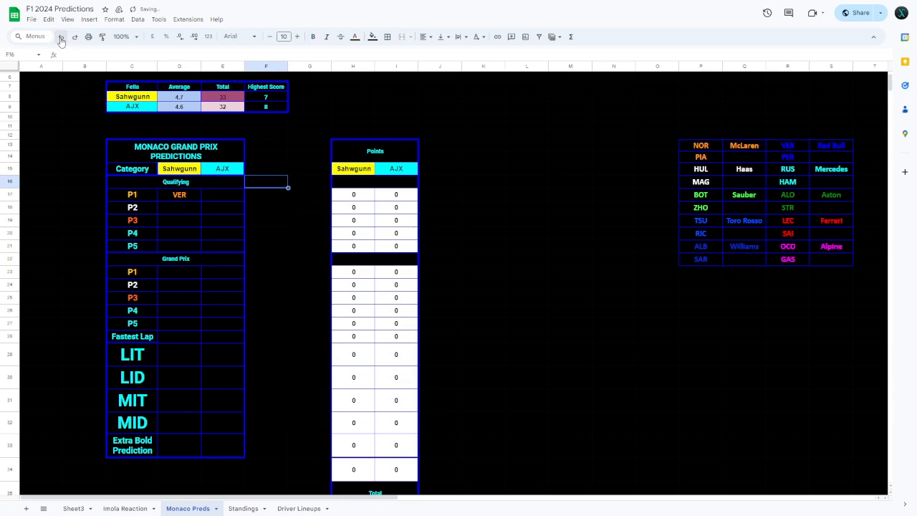
pyautogui.rightClick(179, 195)
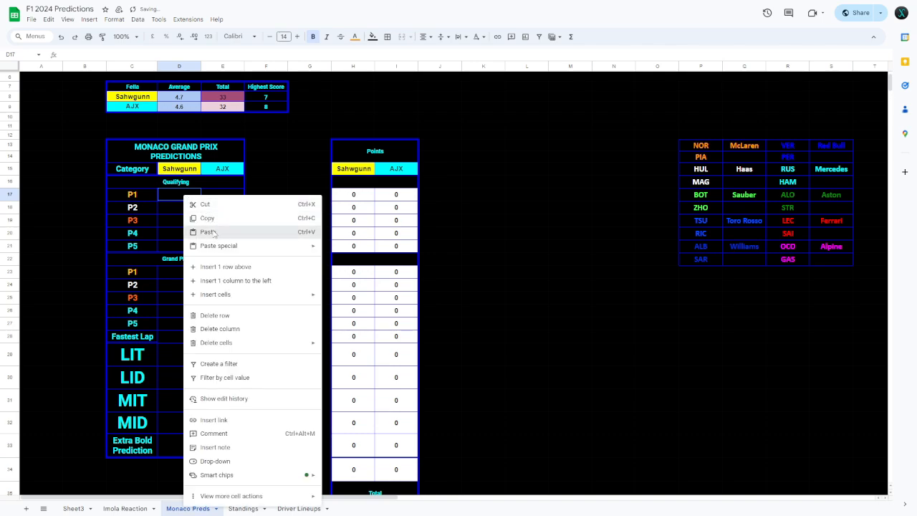
pyautogui.click(206, 232)
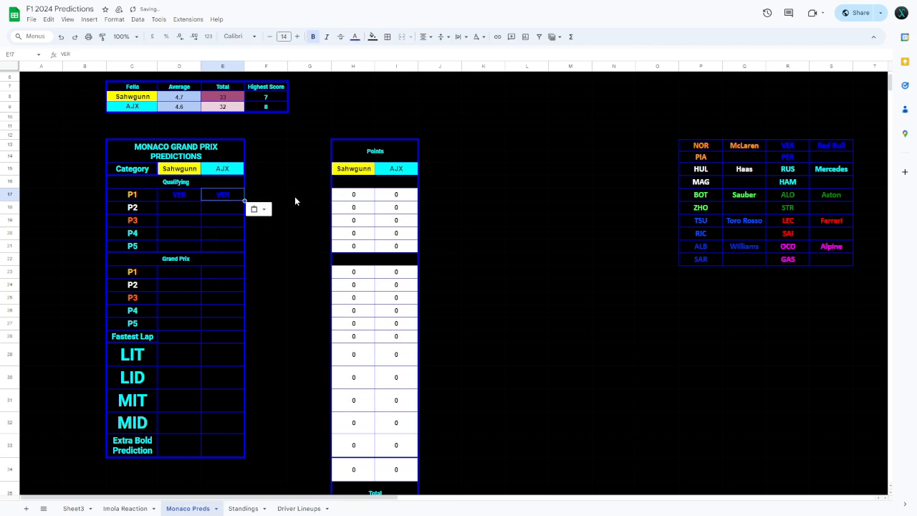
pyautogui.click(310, 195)
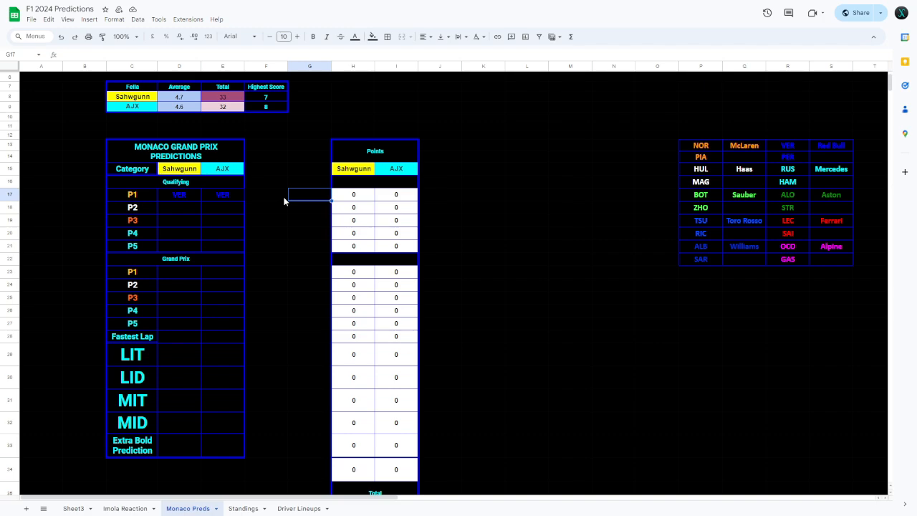
pyautogui.moveTo(685, 92)
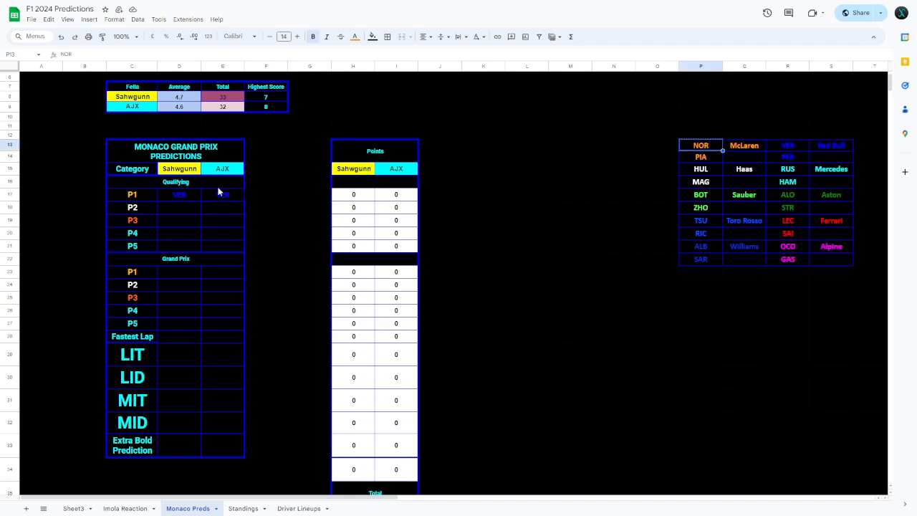
# - Copy NOR into Sahiegunn's P2 qualifying cell and enter LEC in AJX's P2 cell
pyautogui.rightClick(179, 207)
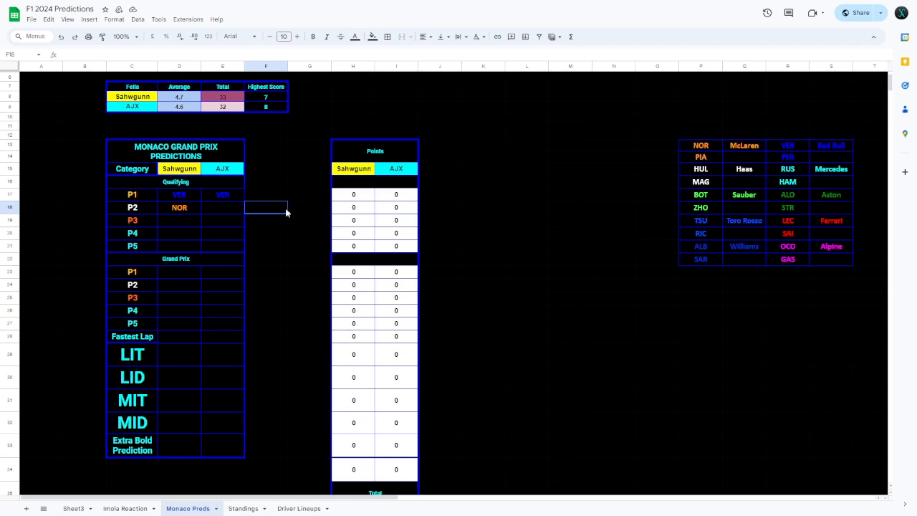
pyautogui.click(788, 220)
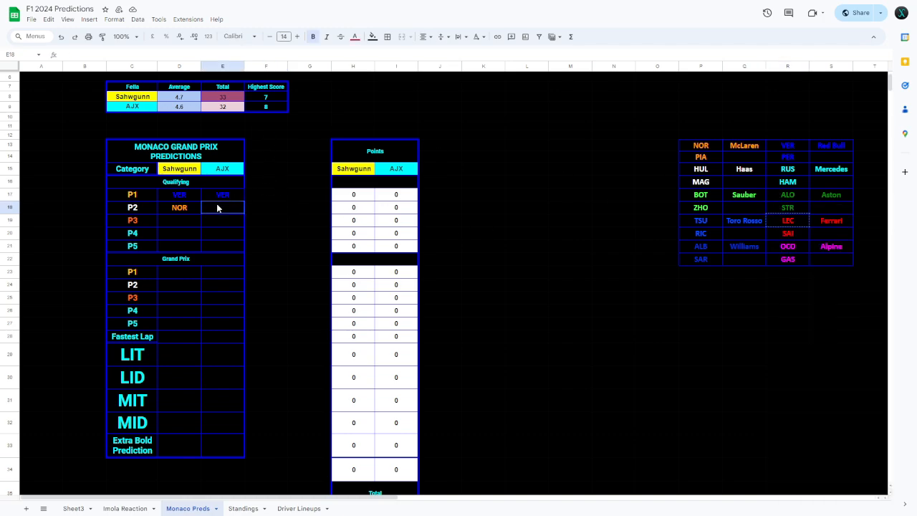
pyautogui.write('LEC')
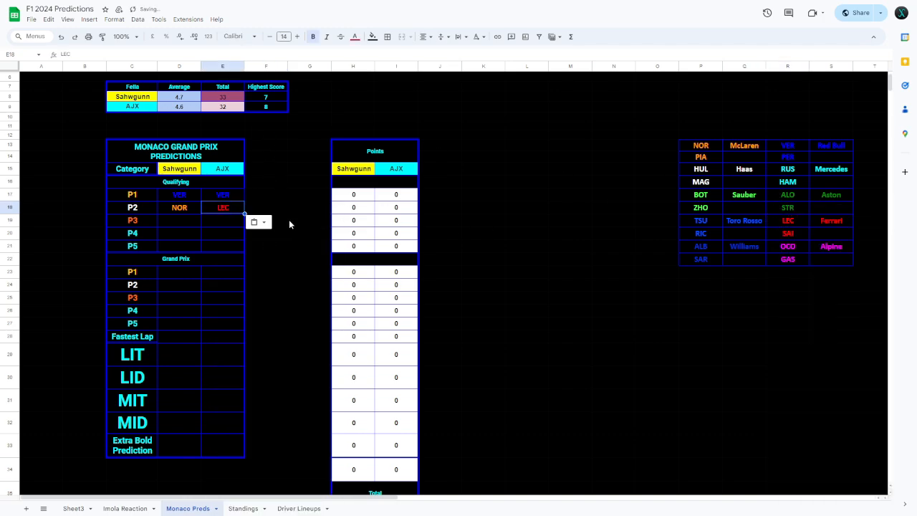
pyautogui.click(310, 221)
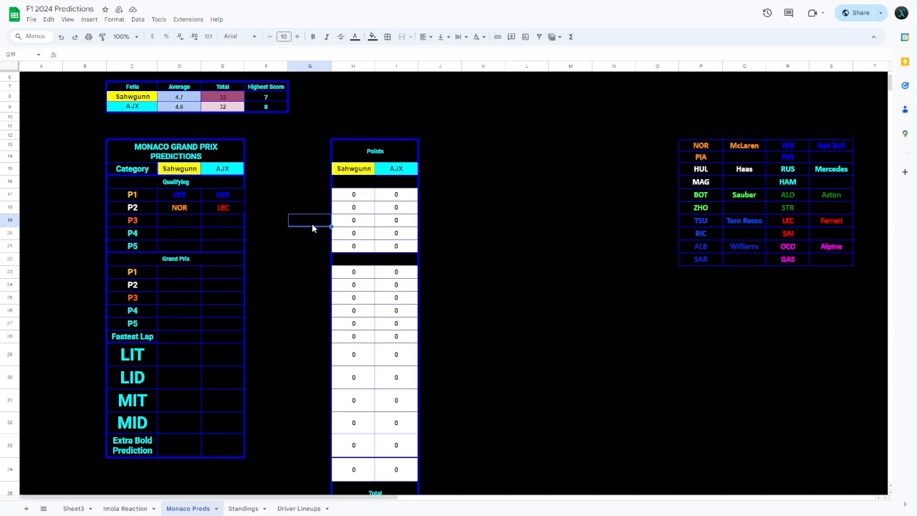
pyautogui.moveTo(825, 208)
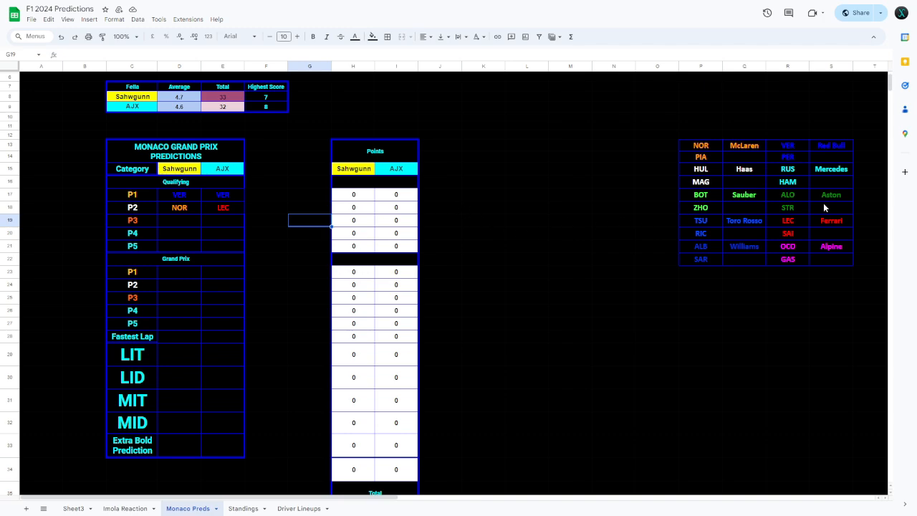
# - Copy NOR into AJX's P3 qualifying cell and RUS from the lineup into Sahiegunn's P3
pyautogui.rightClick(699, 145)
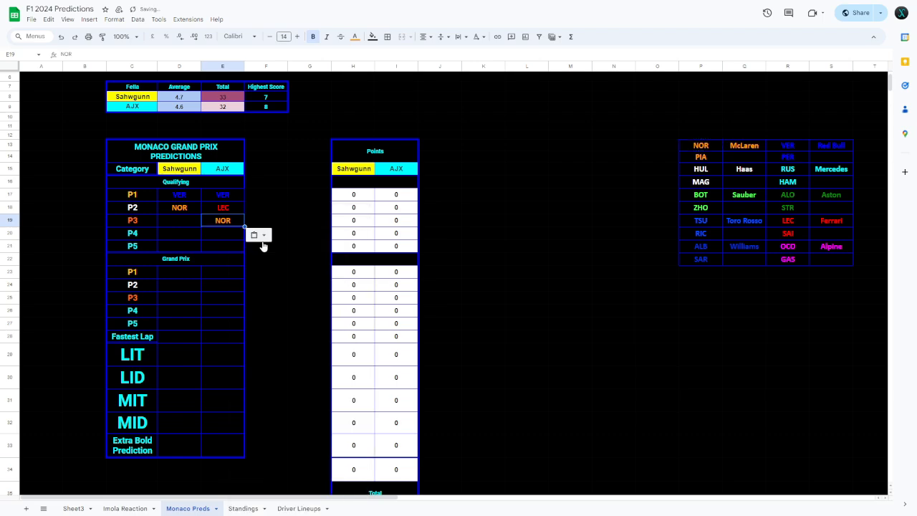
pyautogui.moveTo(255, 234)
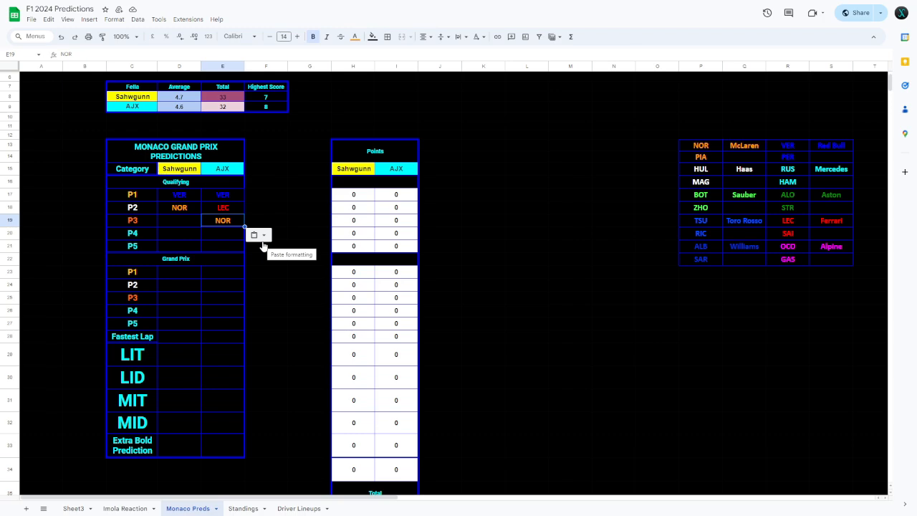
pyautogui.moveTo(674, 229)
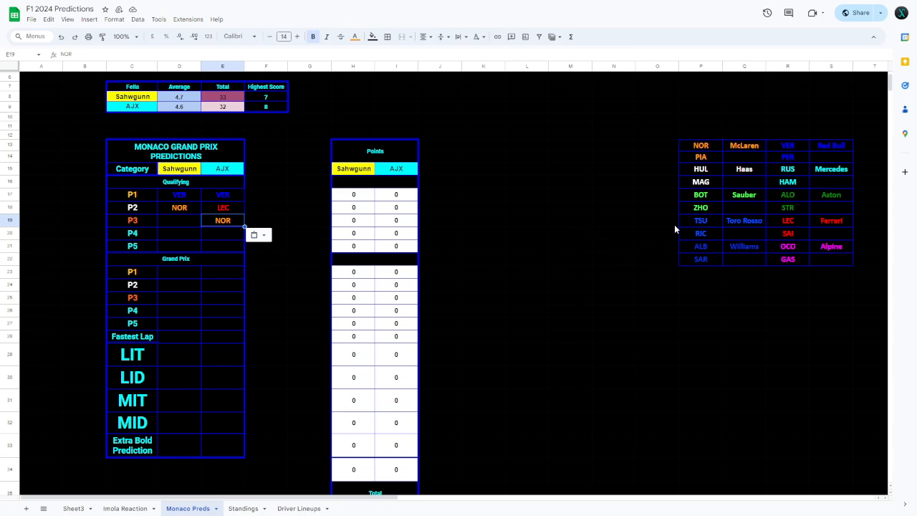
pyautogui.moveTo(788, 180)
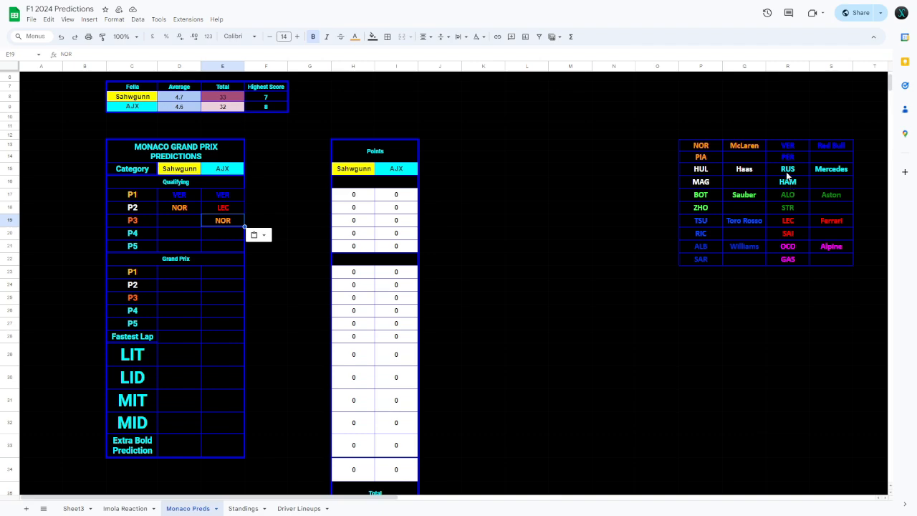
pyautogui.click(787, 169)
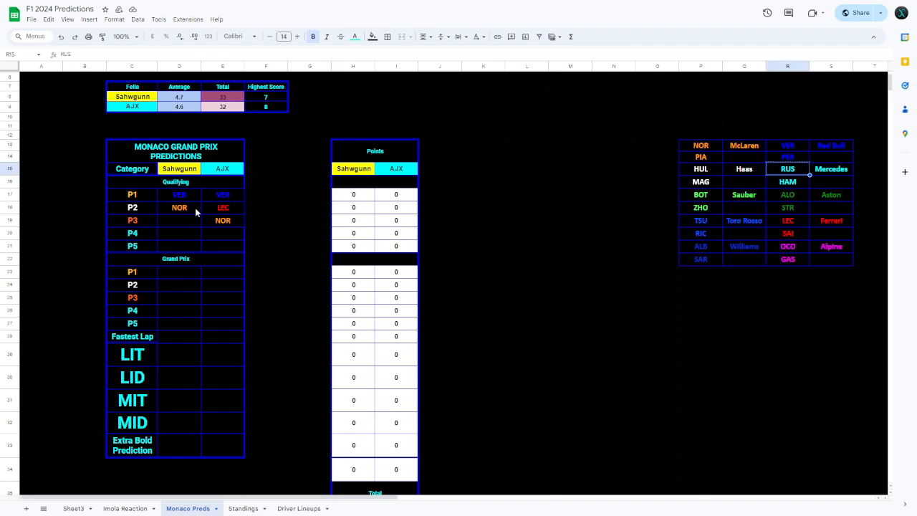
pyautogui.rightClick(179, 221)
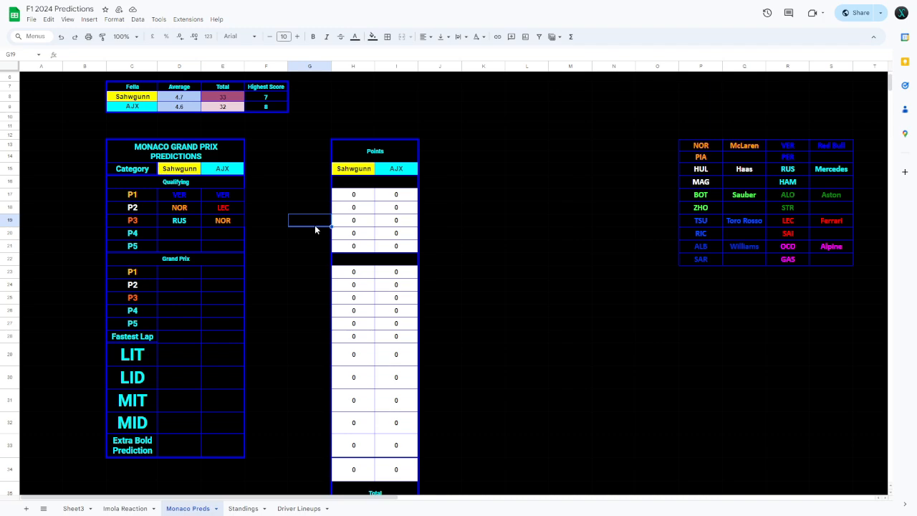
pyautogui.moveTo(520, 110)
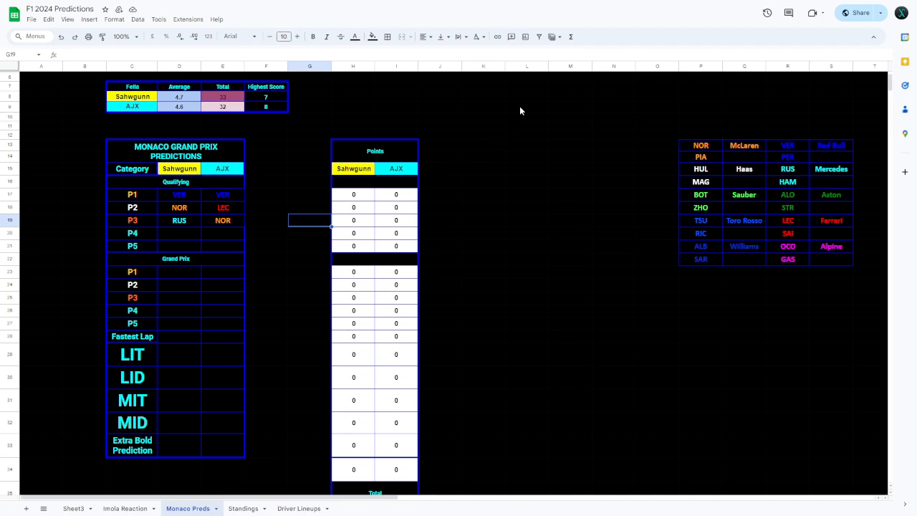
# - Paste a driver code into AJX's P4 cell and copy LEC from the lineup into Sahiegunn's P4
pyautogui.rightClick(788, 156)
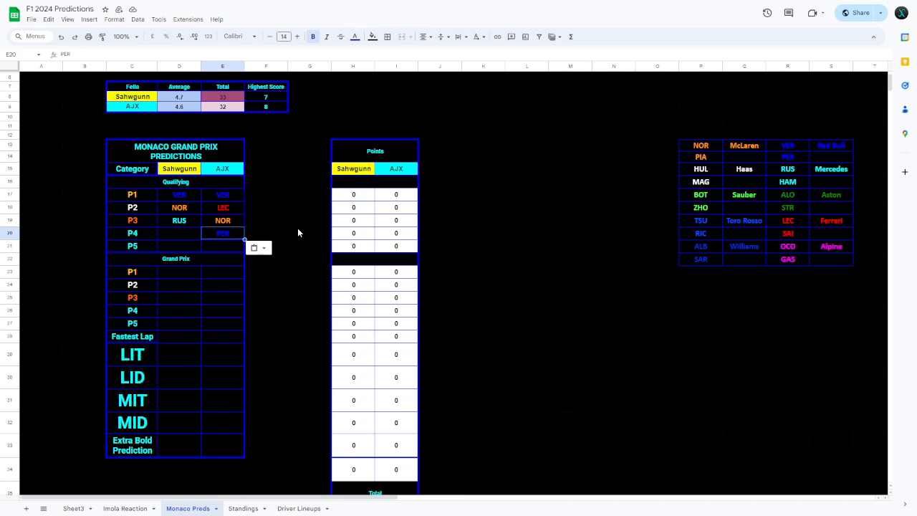
pyautogui.moveTo(447, 223)
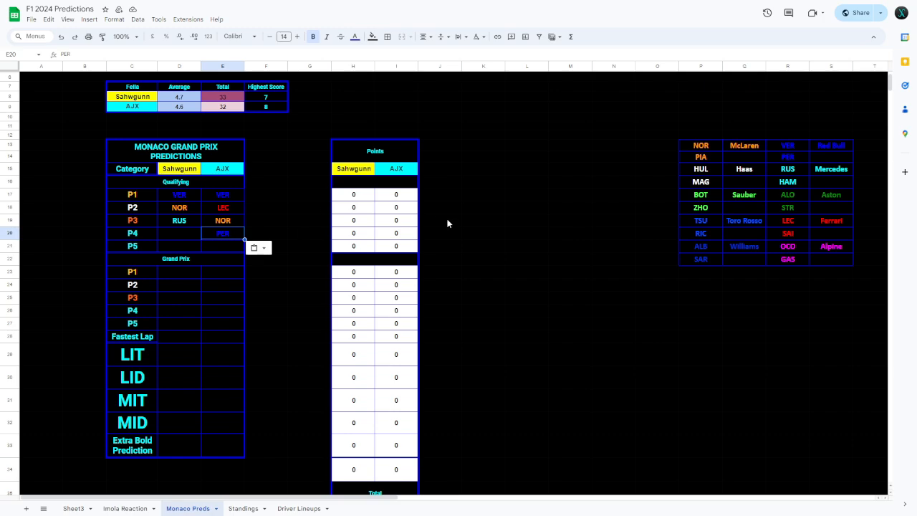
pyautogui.rightClick(788, 221)
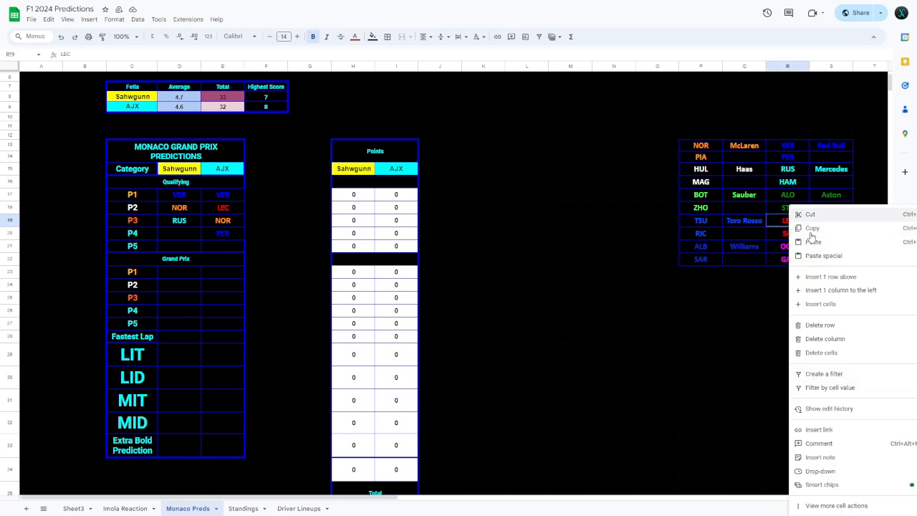
pyautogui.click(179, 232)
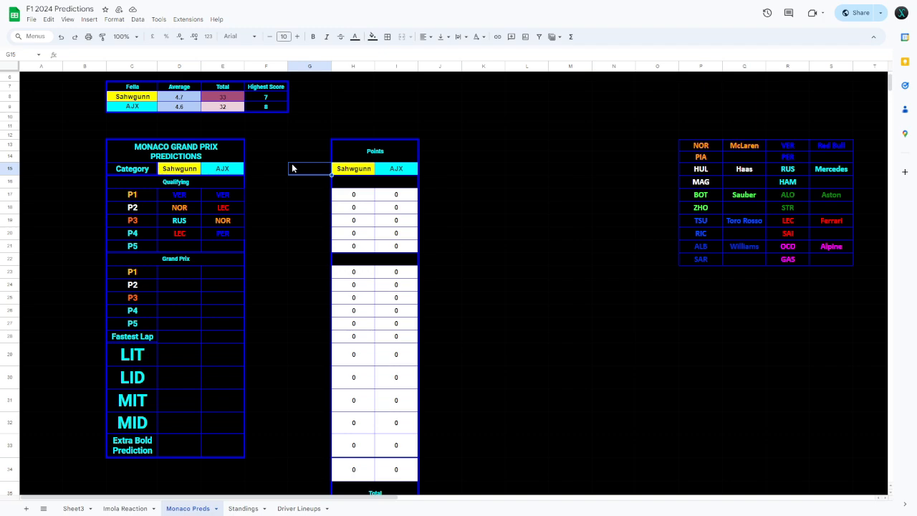
# - Paste SAI into AJX's P5 qualifying cell and place PIA in Sahiegunn's P5
pyautogui.rightClick(786, 232)
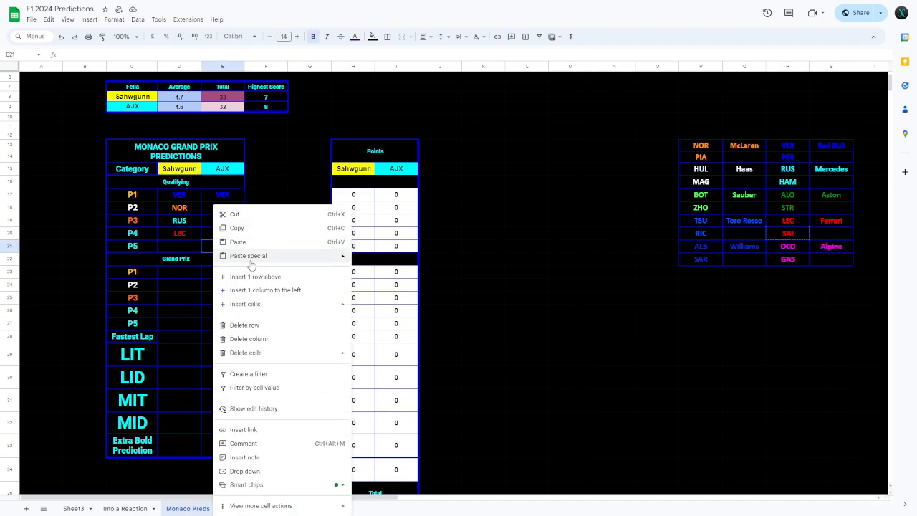
pyautogui.click(236, 255)
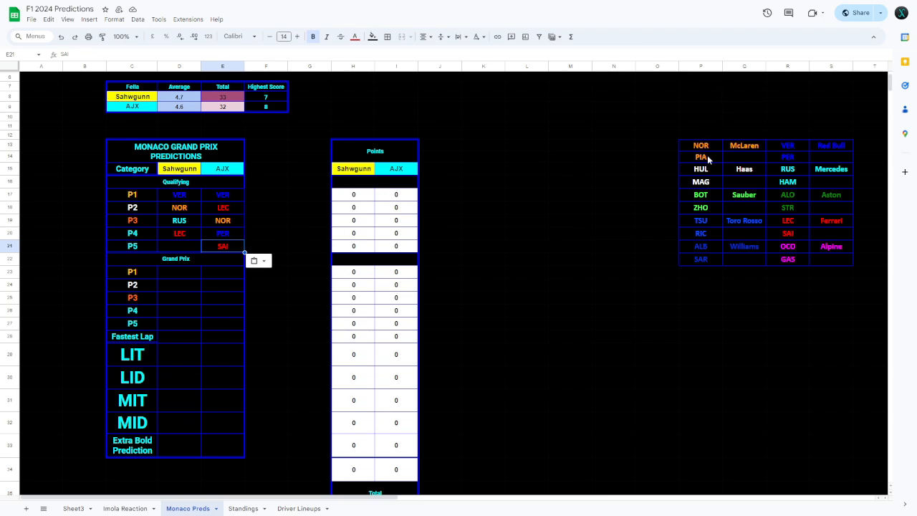
pyautogui.click(699, 157)
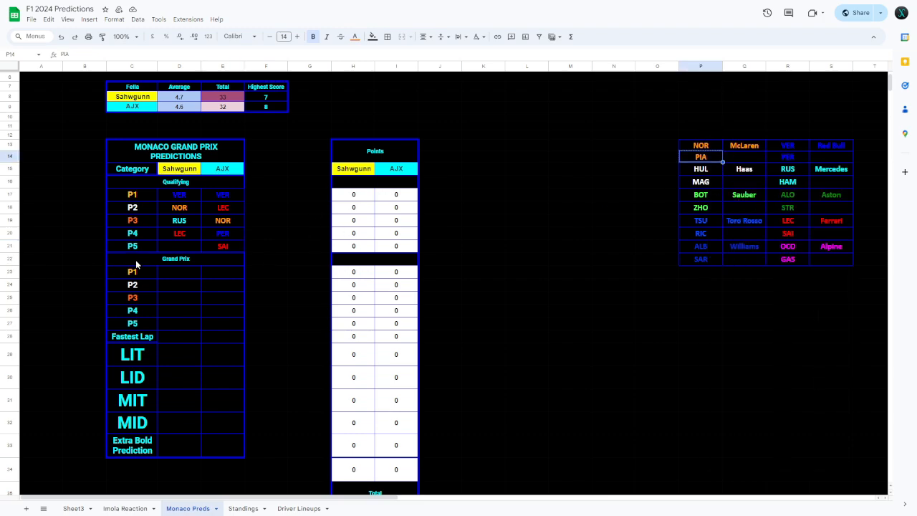
pyautogui.click(179, 246)
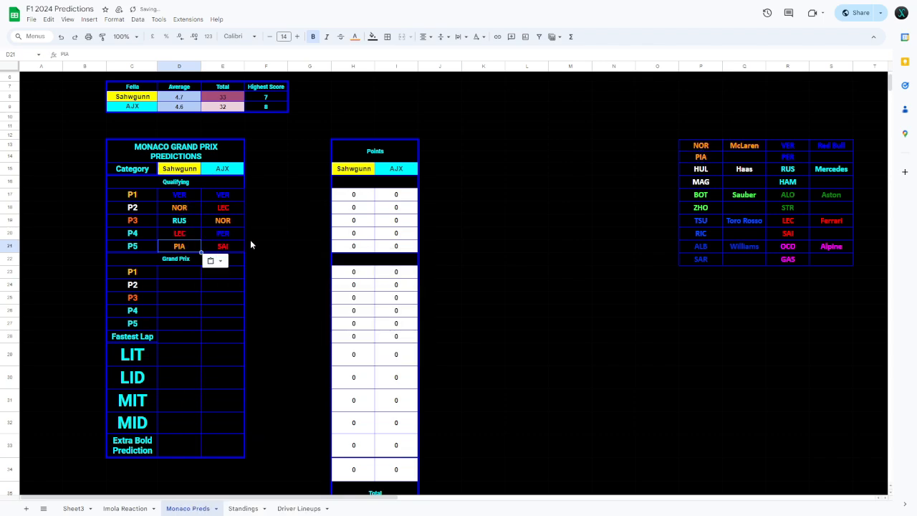
pyautogui.click(310, 221)
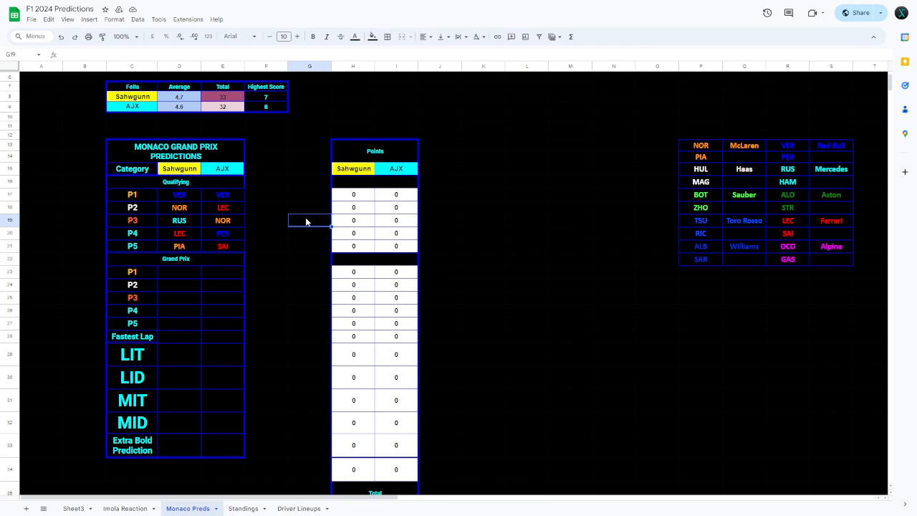
pyautogui.moveTo(179, 206)
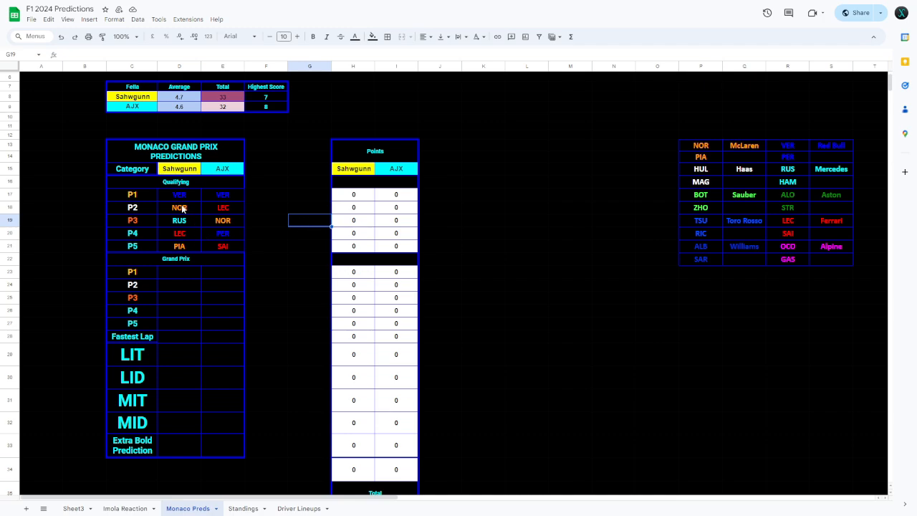
# - Copy Sahiegunn's qualifying picks into the Grand Prix rows, with LEC at P5 and PIA typed at P4
pyautogui.moveTo(179, 195); pyautogui.dragTo(179, 246)
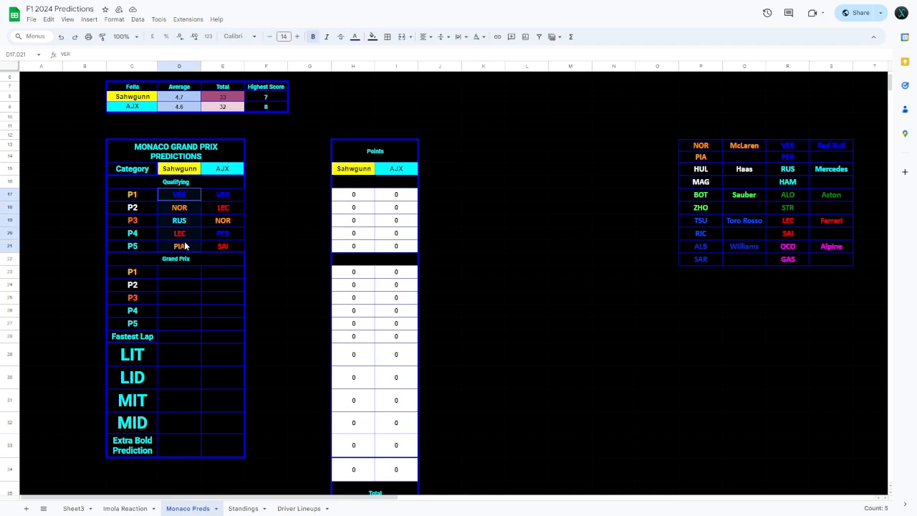
pyautogui.click(179, 272)
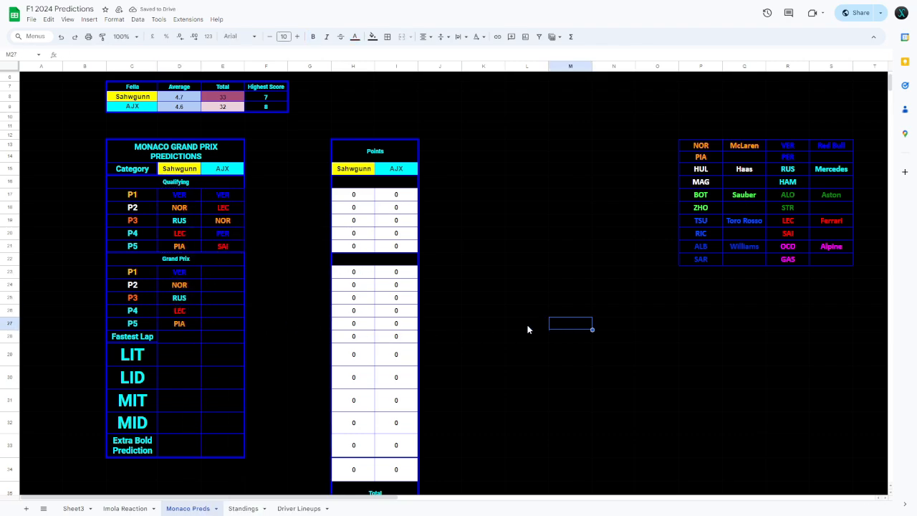
pyautogui.rightClick(179, 309)
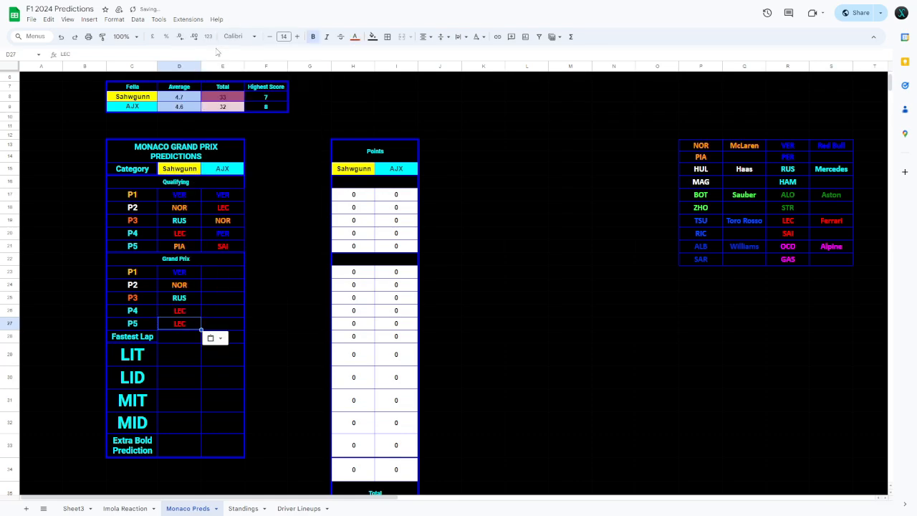
pyautogui.rightClick(700, 157)
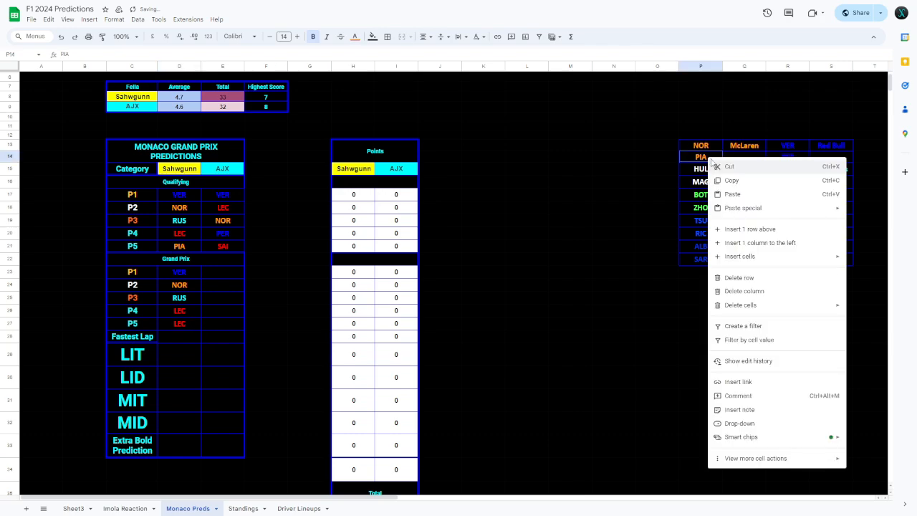
pyautogui.click(179, 309)
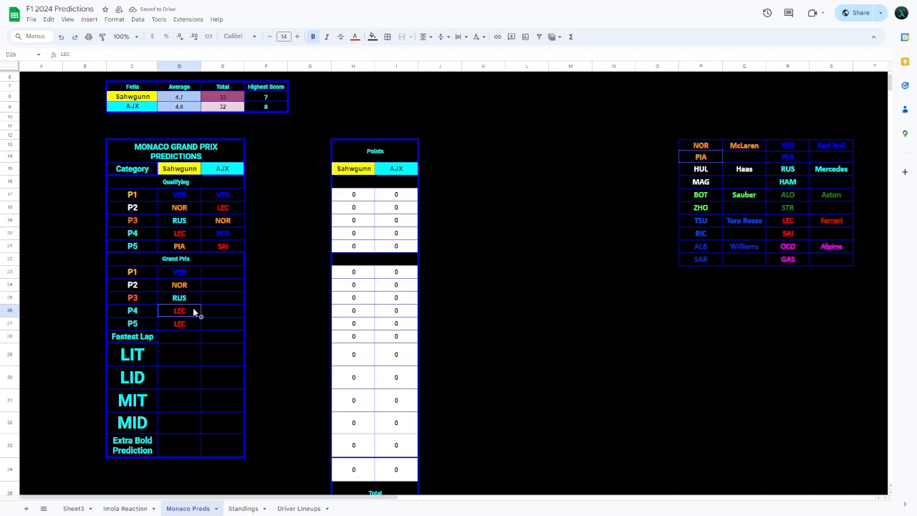
pyautogui.write('PIA')
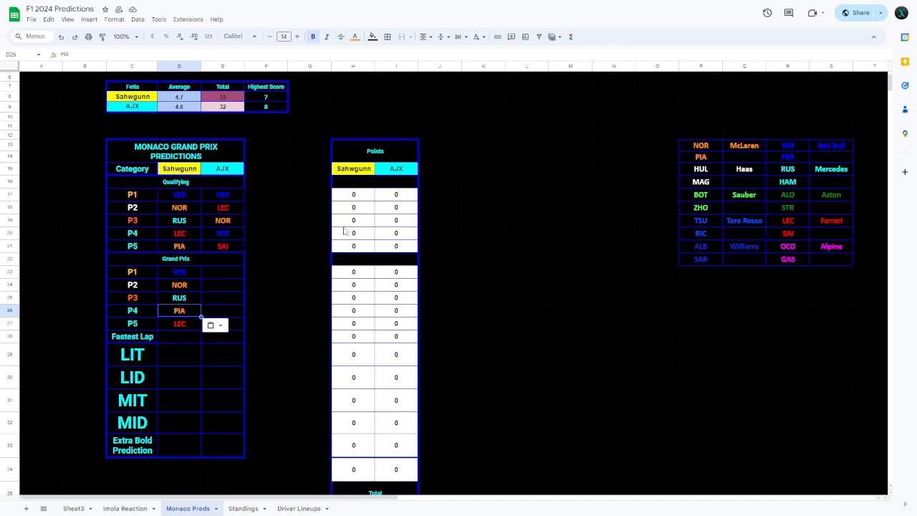
# - Copy AJX's qualifying P1 pick and a roster driver into the Grand Prix P1 and P2 cells
pyautogui.rightClick(224, 195)
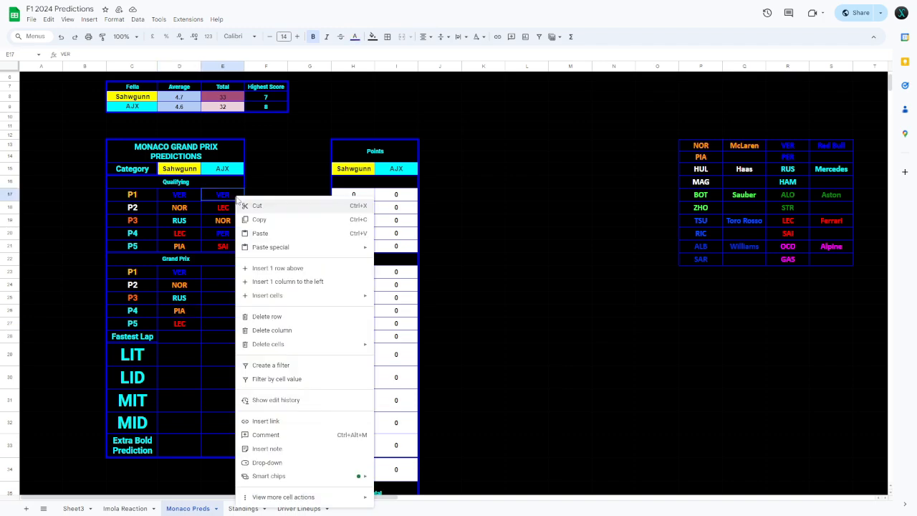
pyautogui.click(222, 272)
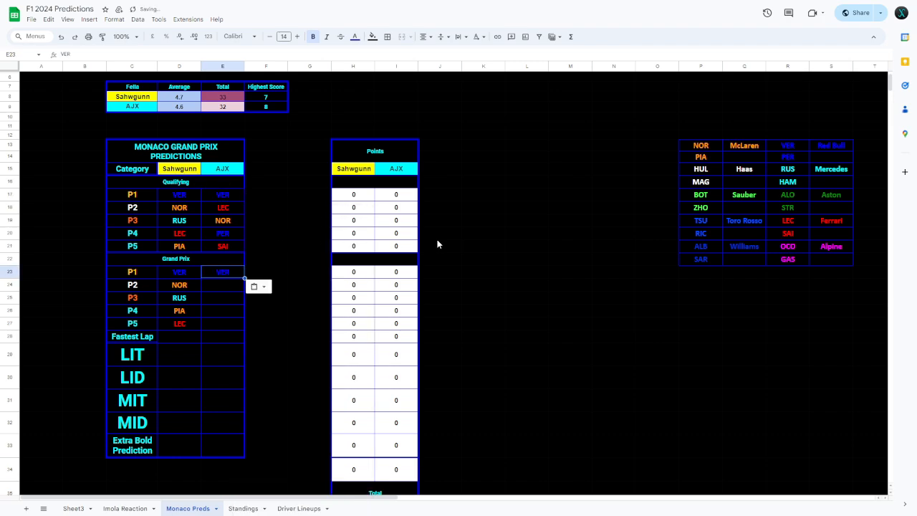
pyautogui.click(482, 246)
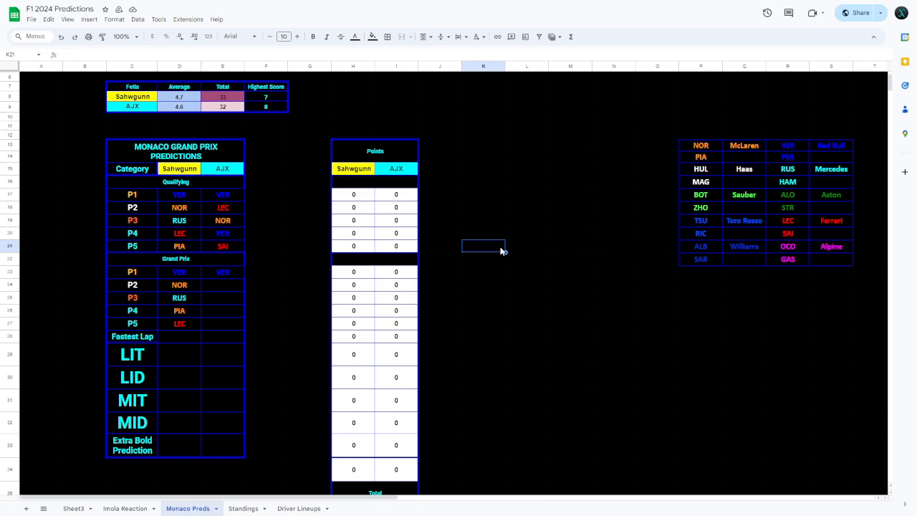
pyautogui.click(788, 156)
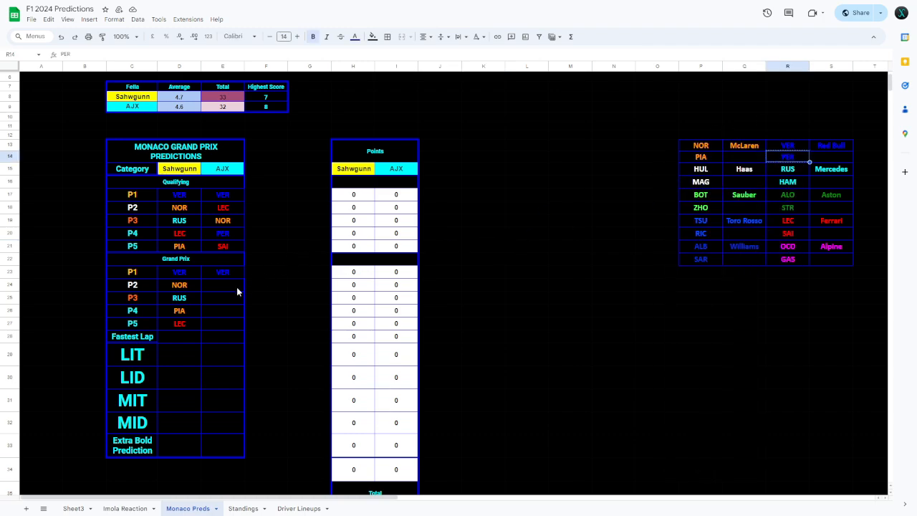
pyautogui.rightClick(223, 284)
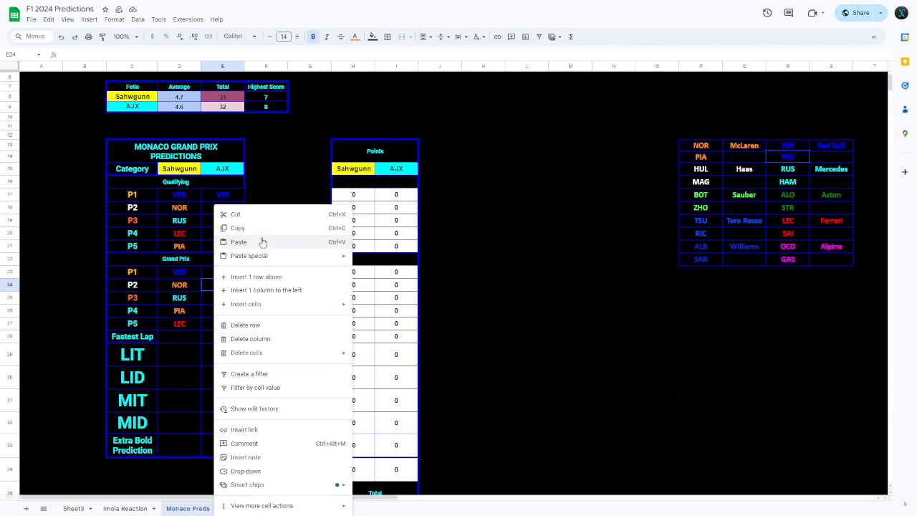
pyautogui.click(238, 241)
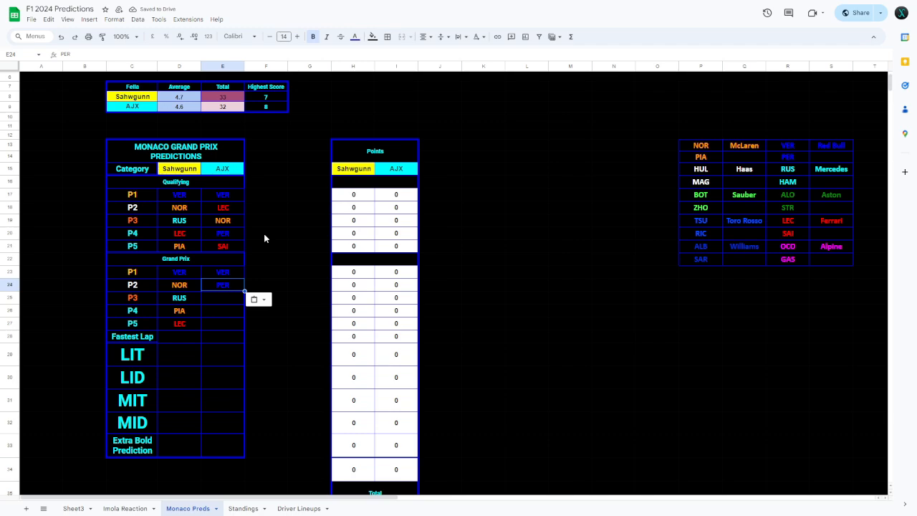
pyautogui.moveTo(246, 258)
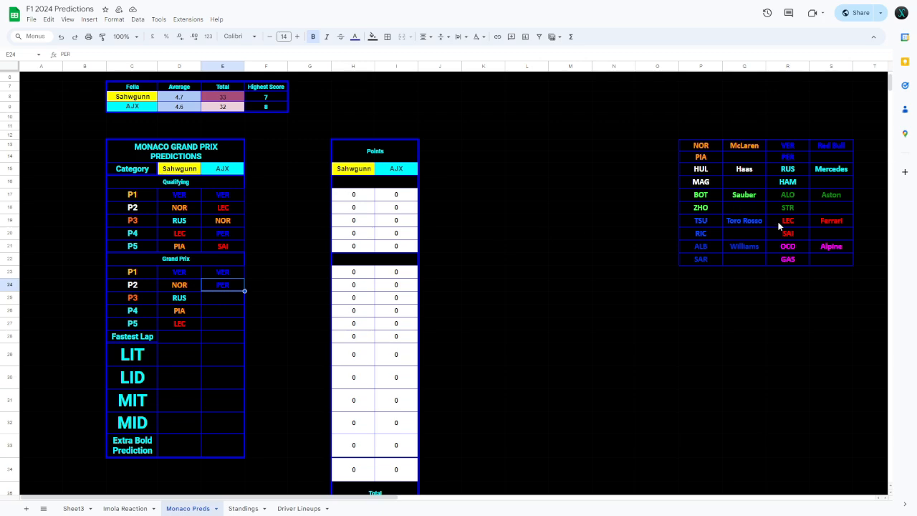
# - Paste LEC into AJX's Grand Prix P3, NOR into P5 and a driver code into P4
pyautogui.rightClick(787, 221)
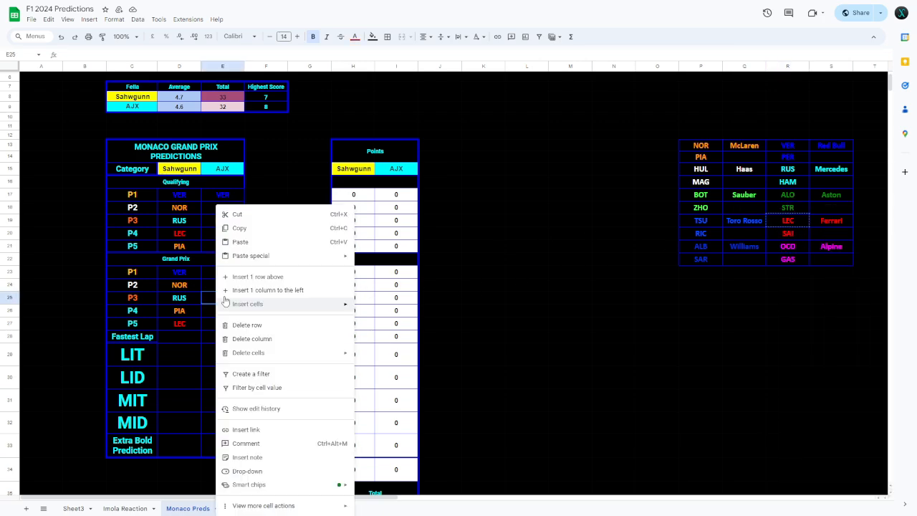
pyautogui.click(240, 241)
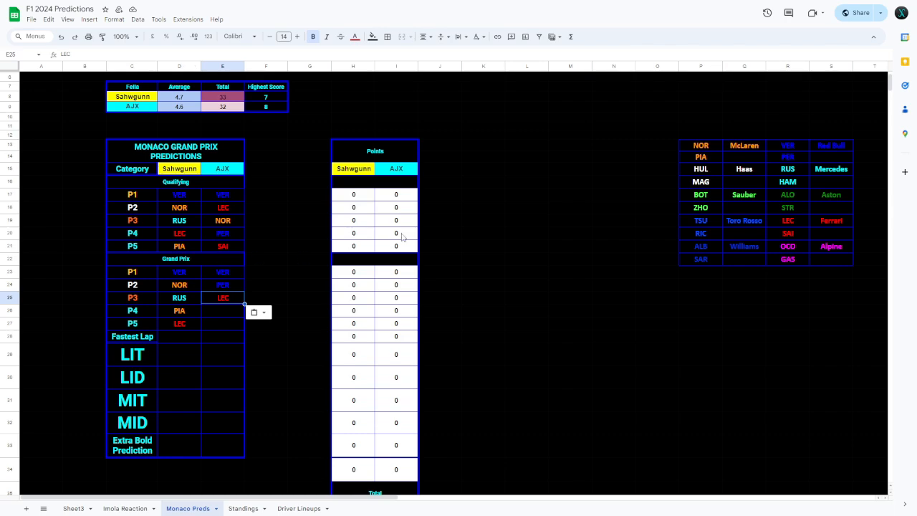
pyautogui.click(699, 146)
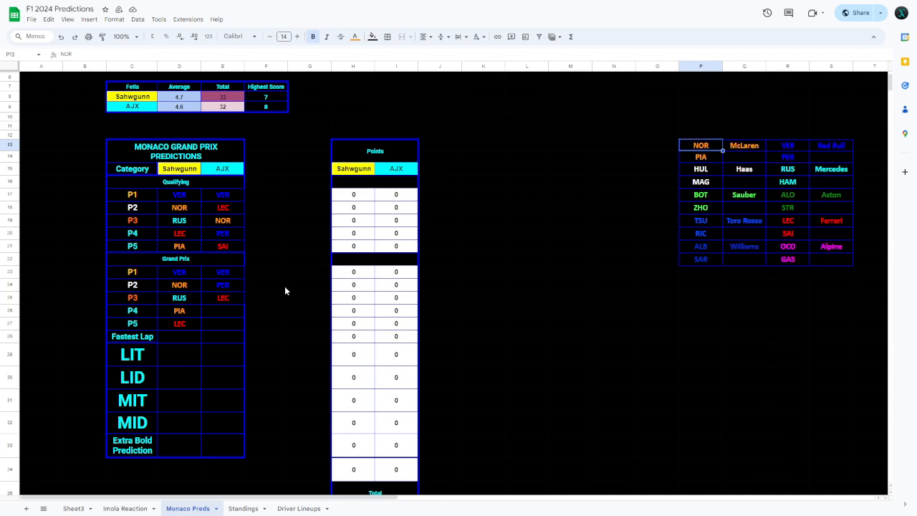
pyautogui.rightClick(224, 323)
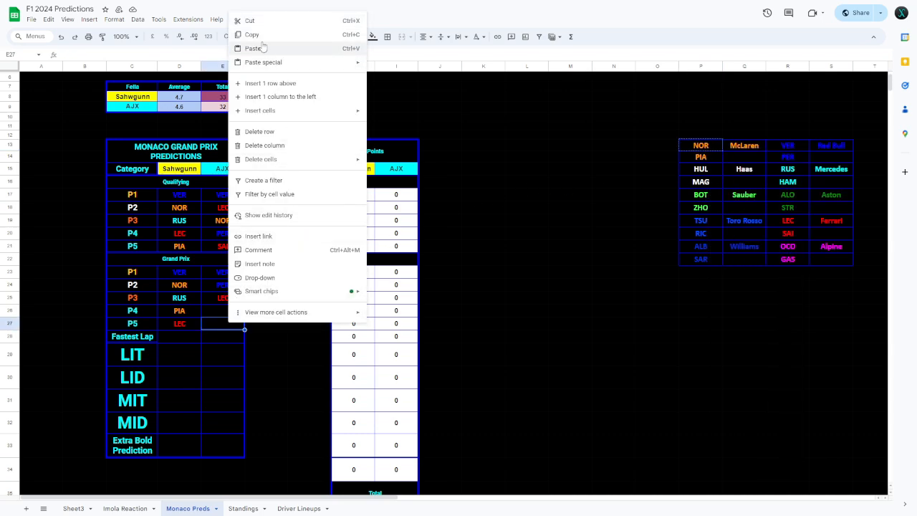
pyautogui.click(252, 49)
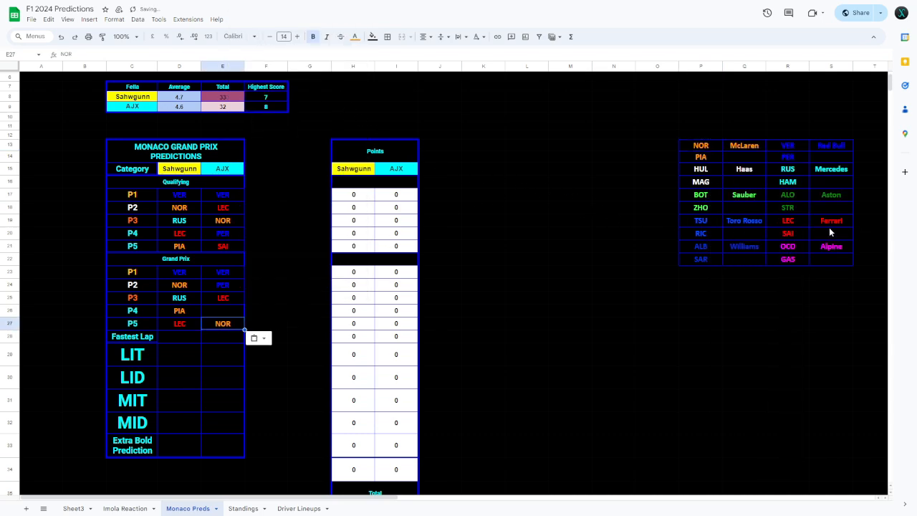
pyautogui.rightClick(786, 232)
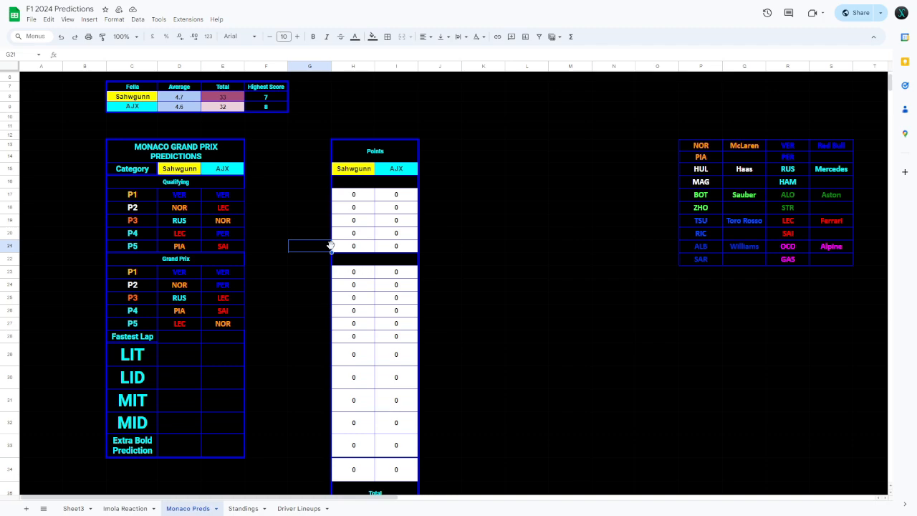
pyautogui.moveTo(751, 212)
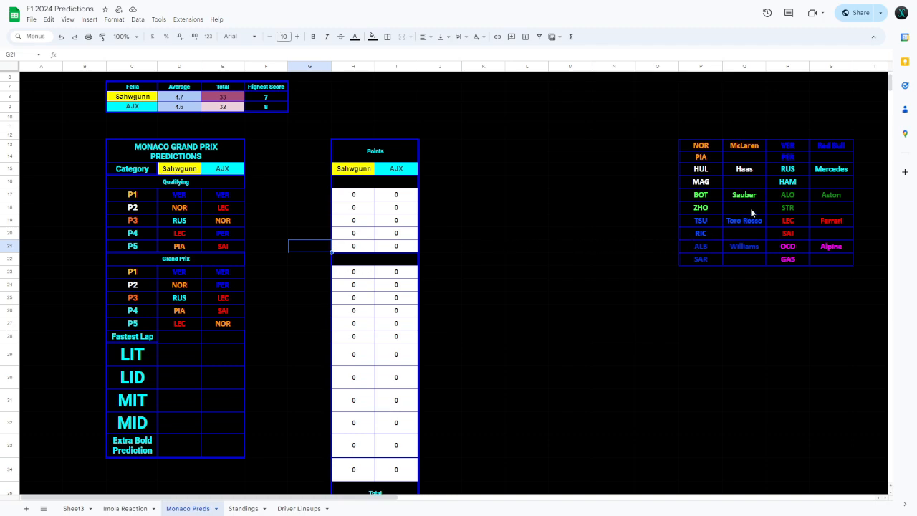
# - Copy RUS into Sahiegunn's Fastest Lap cell and HAM into AJX's
pyautogui.rightClick(788, 169)
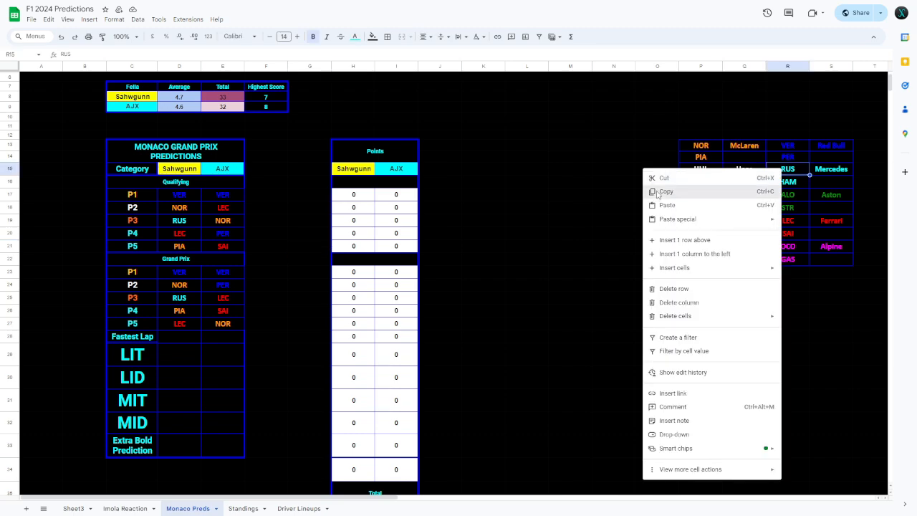
pyautogui.click(218, 336)
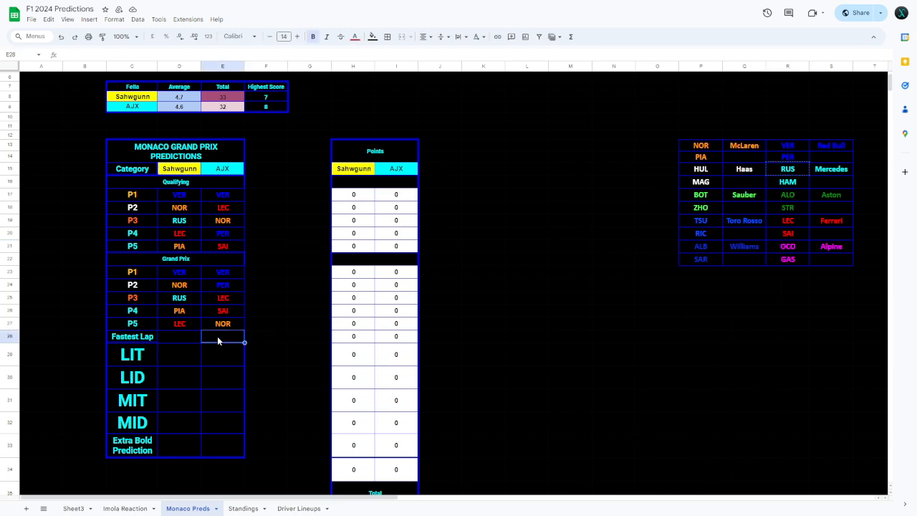
pyautogui.rightClick(218, 338)
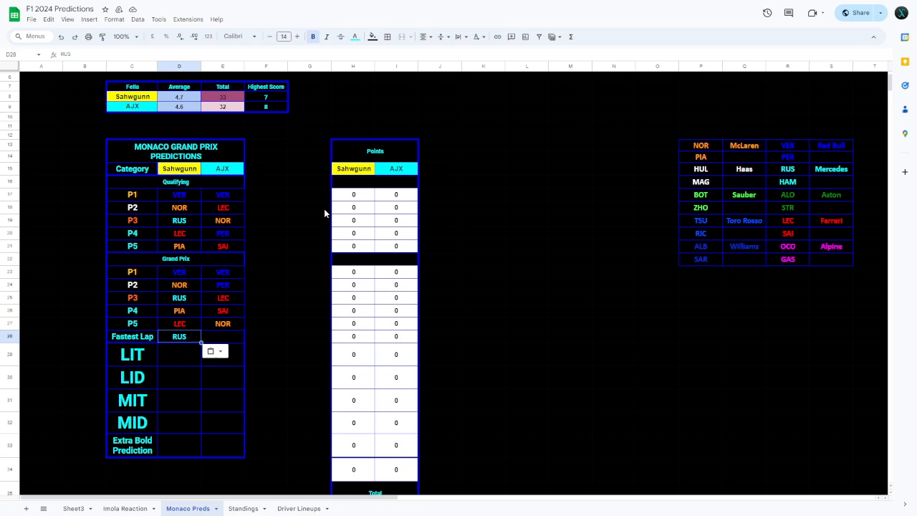
pyautogui.moveTo(788, 181)
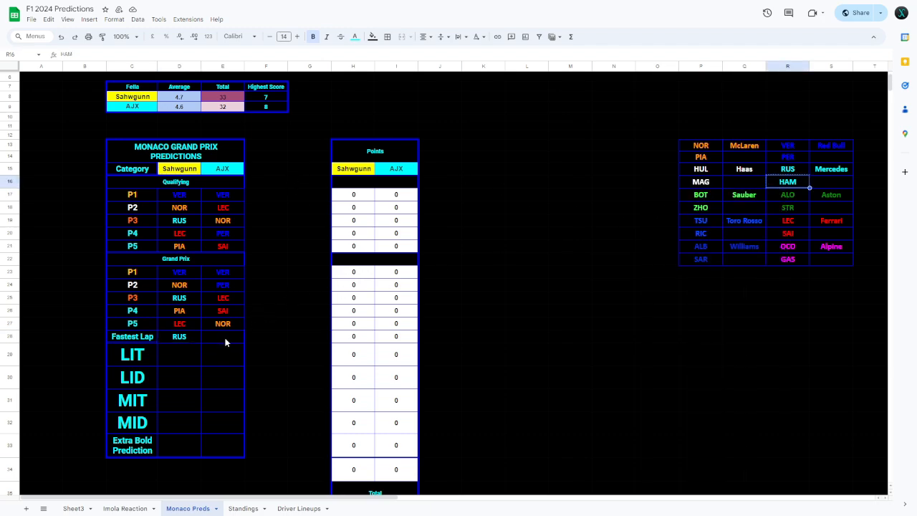
pyautogui.rightClick(226, 341)
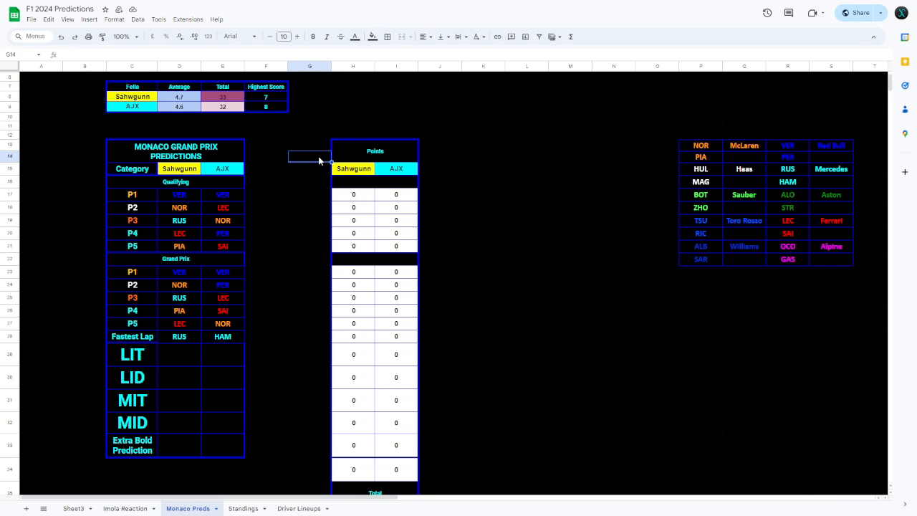
pyautogui.moveTo(736, 175)
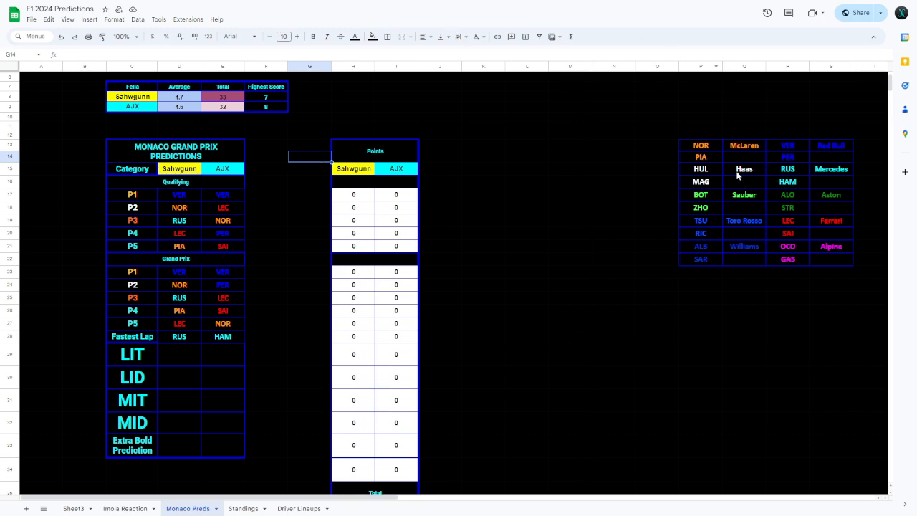
# - Enter Haas as the LIT pick in both Sahiegunn's and AJX's cells
pyautogui.rightClick(744, 169)
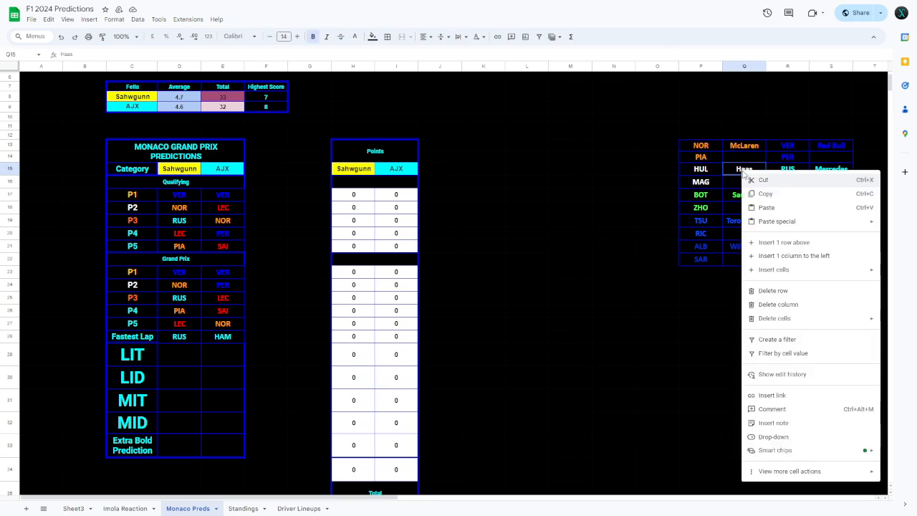
pyautogui.click(180, 354)
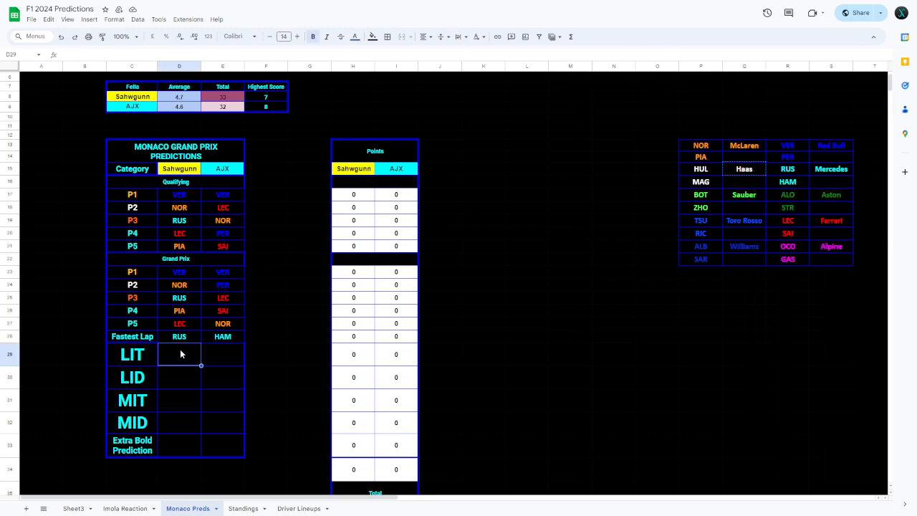
pyautogui.write('Haas')
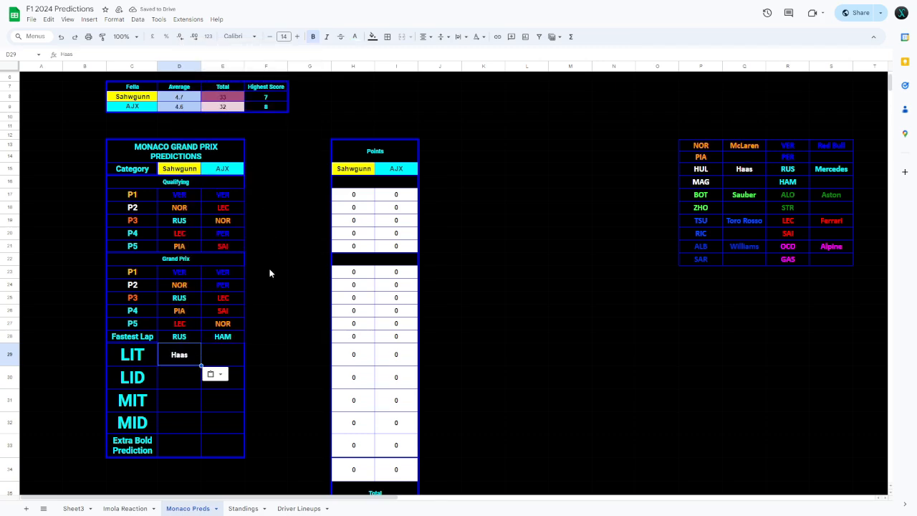
pyautogui.moveTo(269, 271)
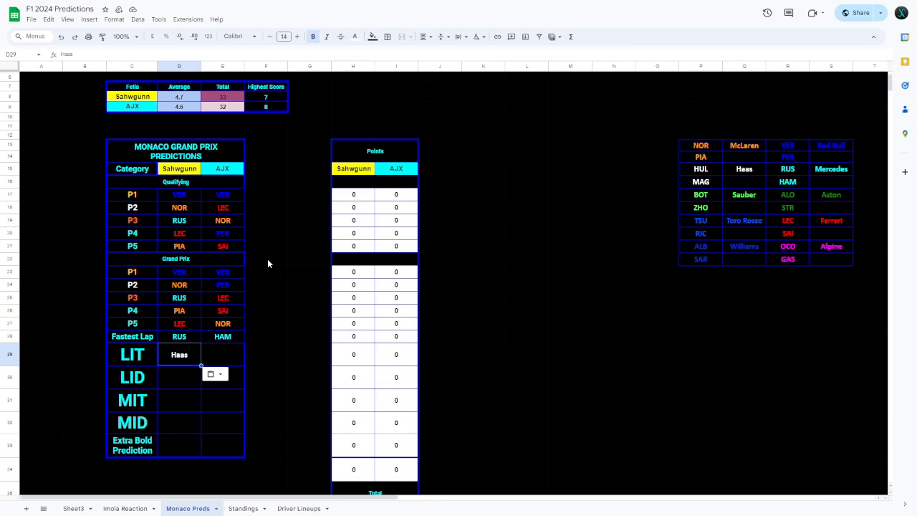
pyautogui.click(222, 353)
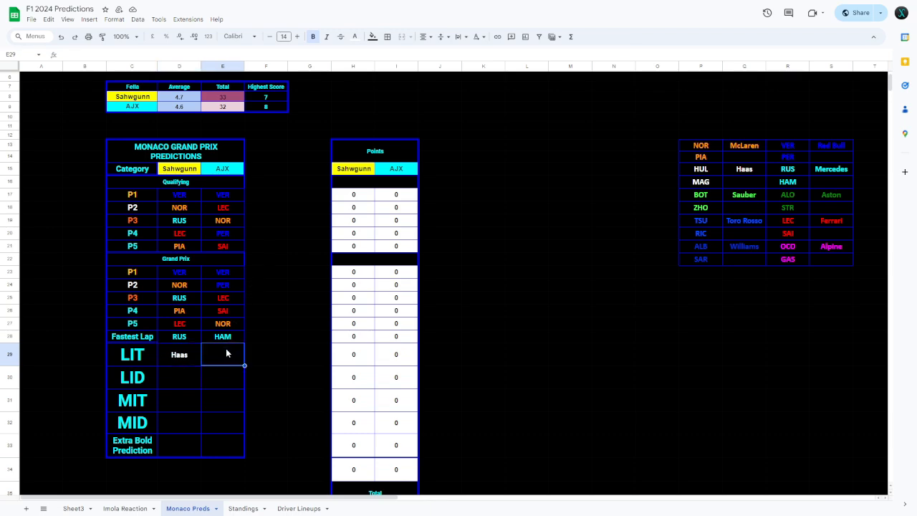
pyautogui.write('Haas')
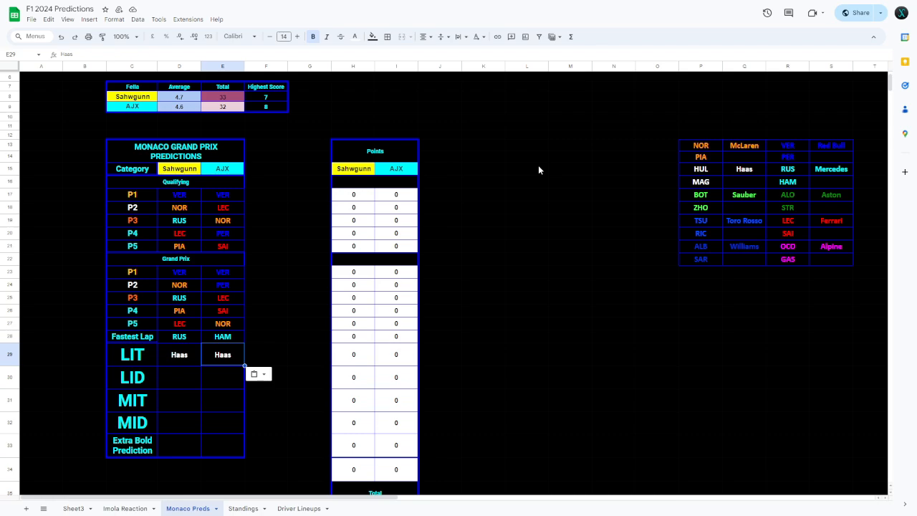
pyautogui.moveTo(719, 175)
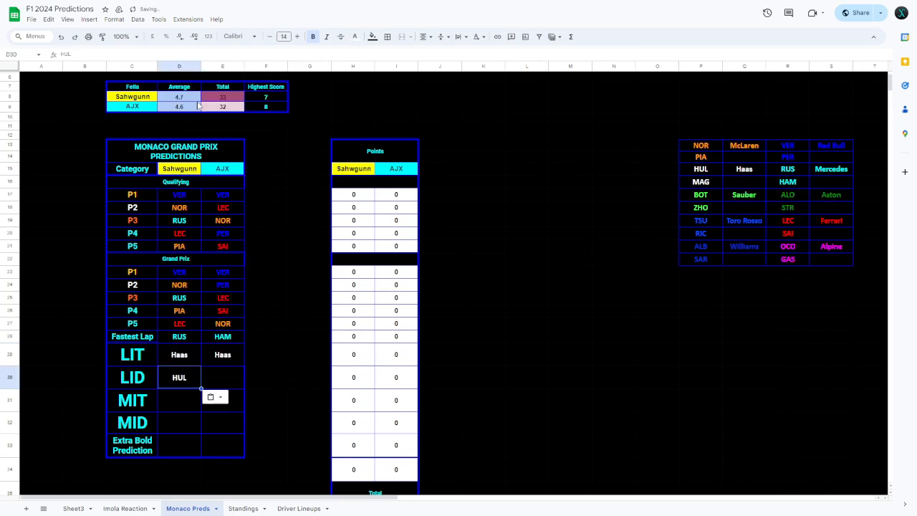
# - Copy ALO from the reference table into AJX's LID cell
pyautogui.click(526, 232)
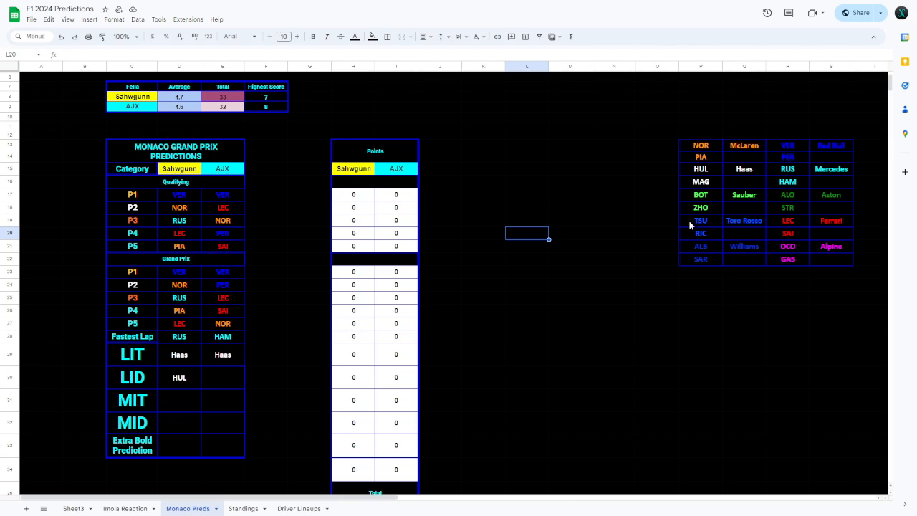
pyautogui.click(787, 195)
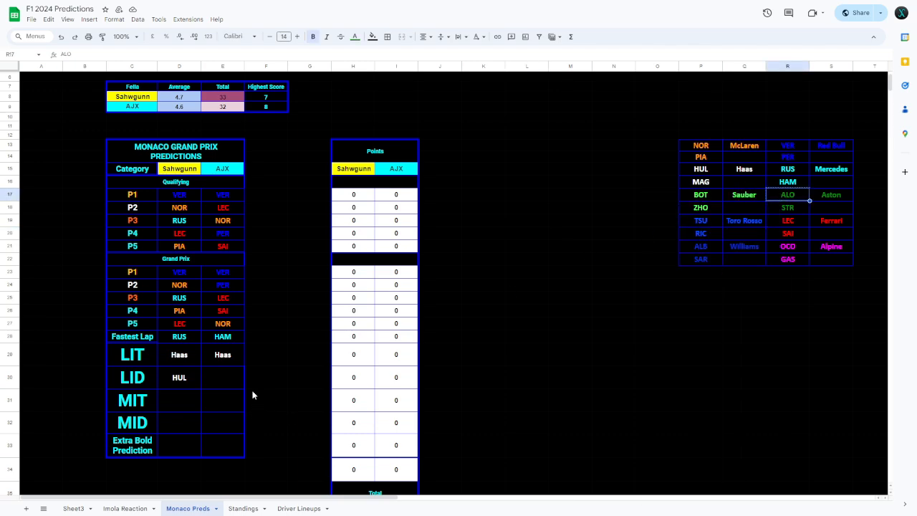
pyautogui.rightClick(222, 377)
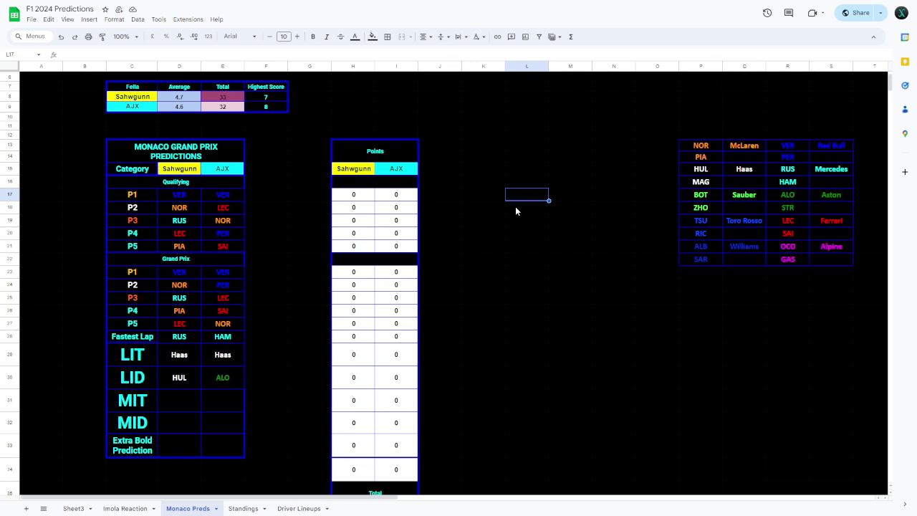
pyautogui.moveTo(788, 184)
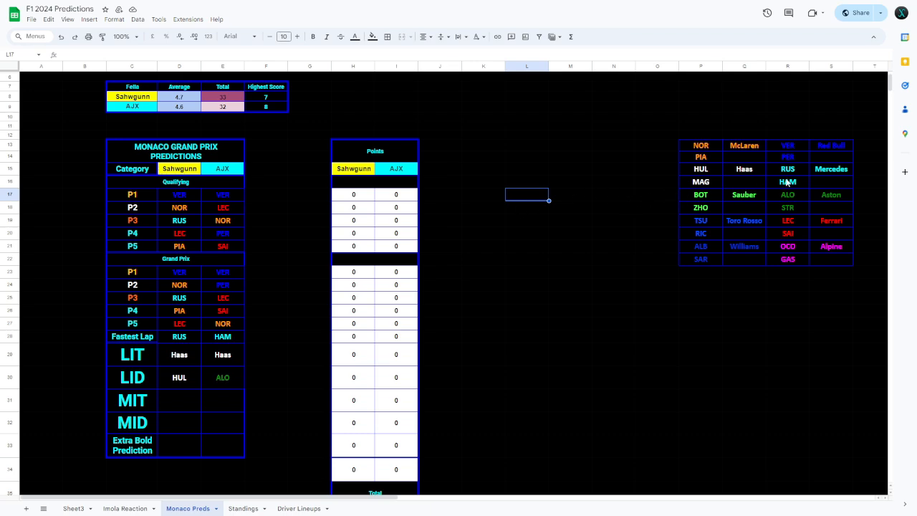
# - Paste Mercedes into the first player's MIT cell and enter RUS as their MID pick
pyautogui.rightClick(831, 169)
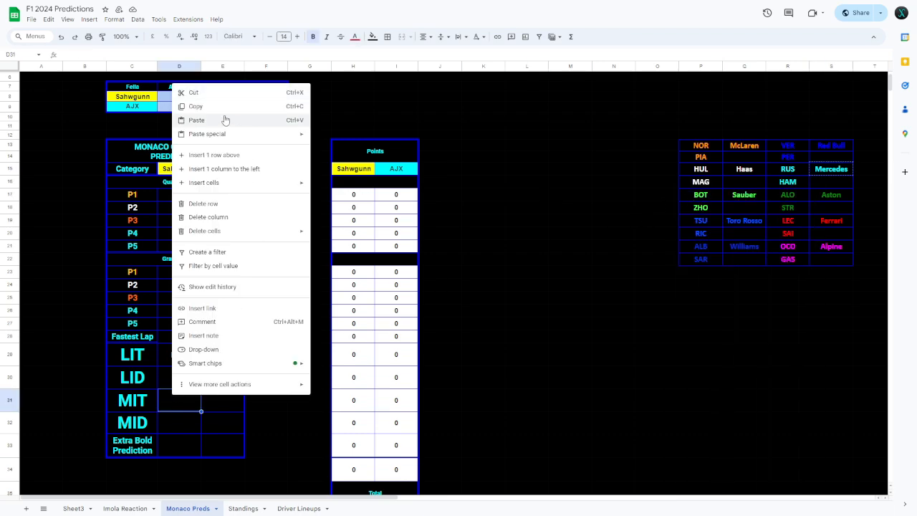
pyautogui.click(197, 121)
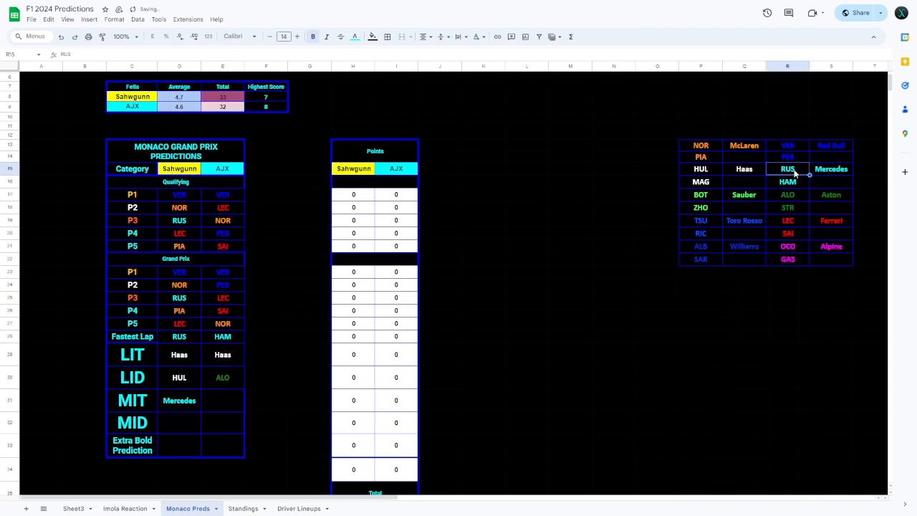
pyautogui.click(179, 423)
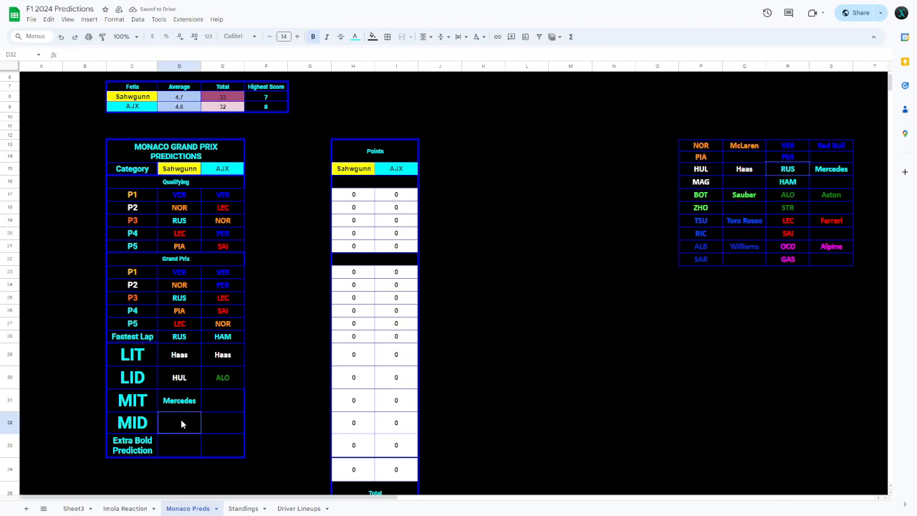
pyautogui.write('RUS')
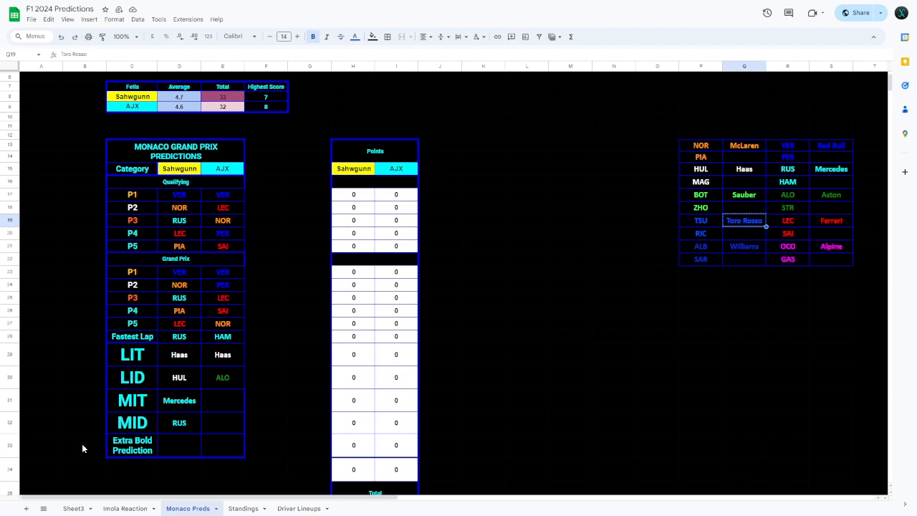
# - Paste Toro Rosso into the second player's MIT cell and TSU into their MID cell
pyautogui.rightClick(222, 401)
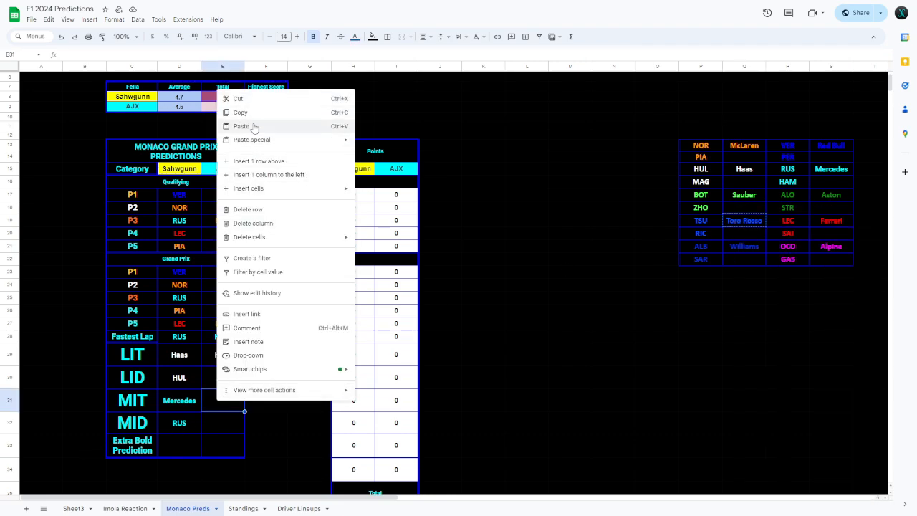
pyautogui.click(241, 126)
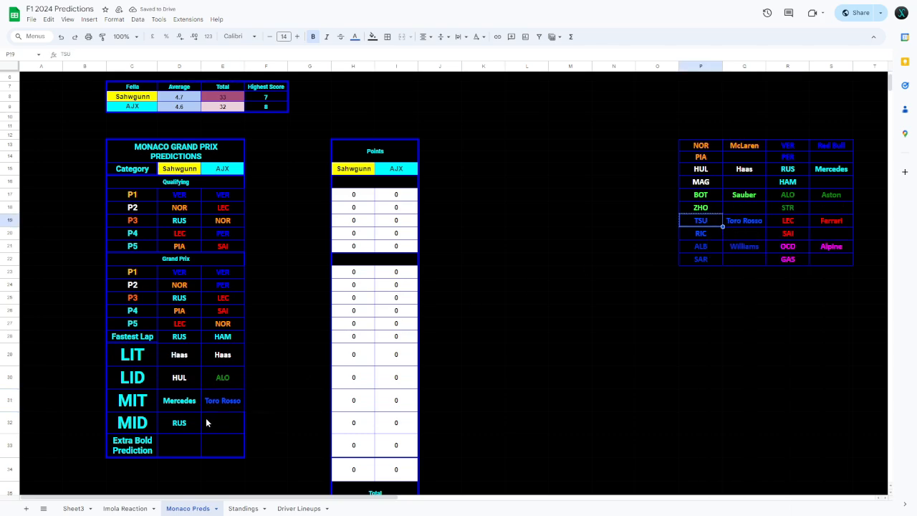
pyautogui.rightClick(222, 421)
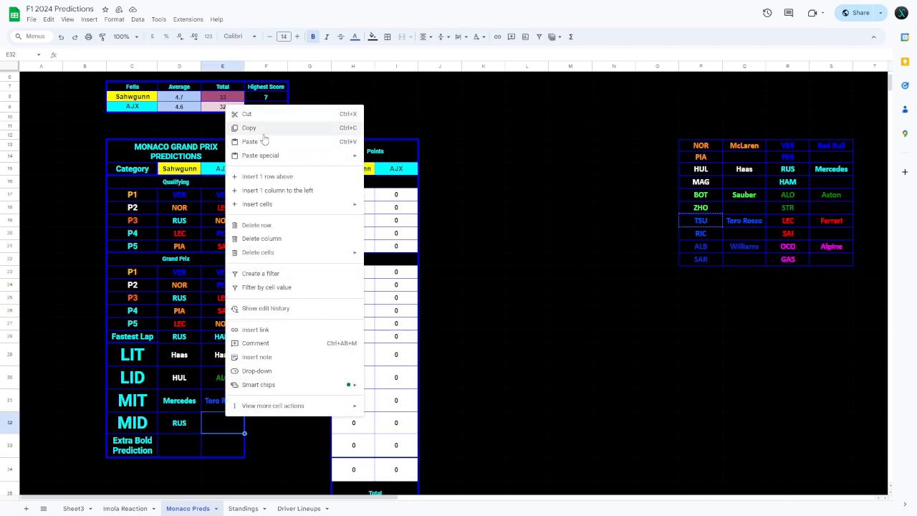
pyautogui.click(713, 209)
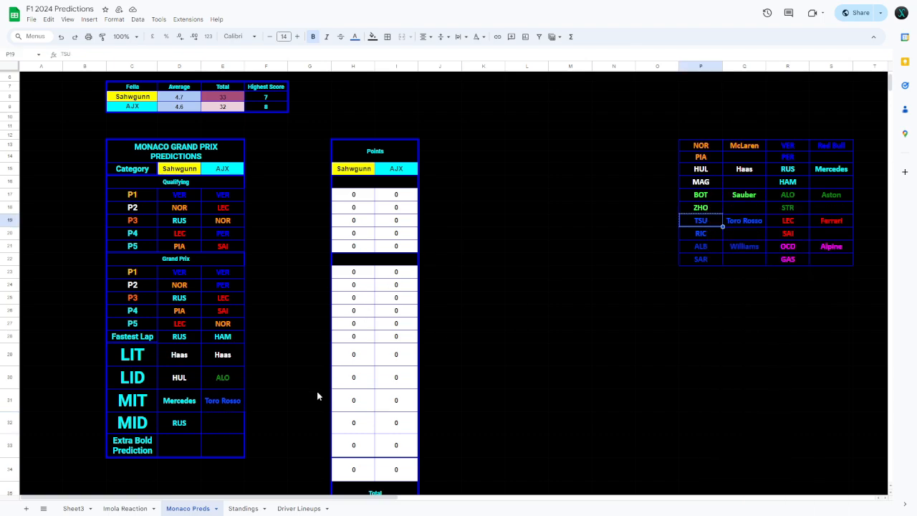
pyautogui.rightClick(222, 422)
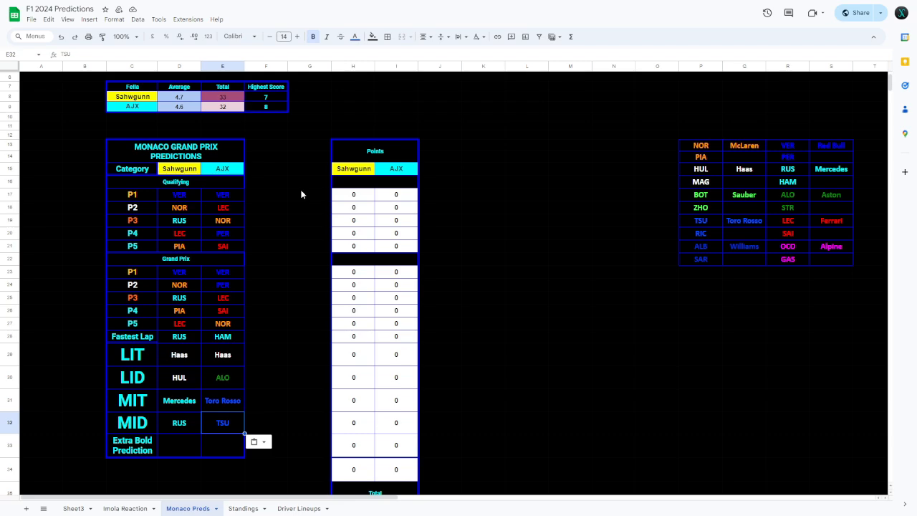
# - Enter '2+ Red Flags during the Quali' as the first player's extra bold prediction
pyautogui.click(179, 444)
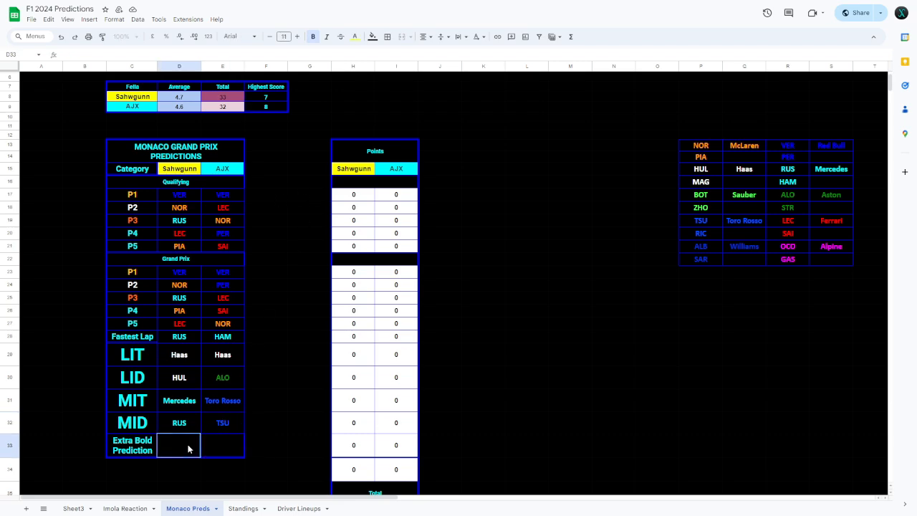
pyautogui.write('2+ Red Flags')
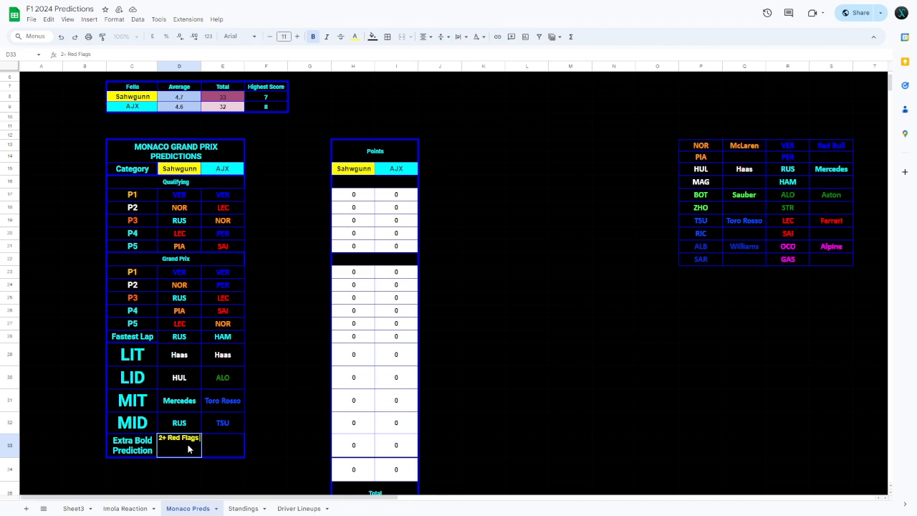
pyautogui.write('during the Quali')
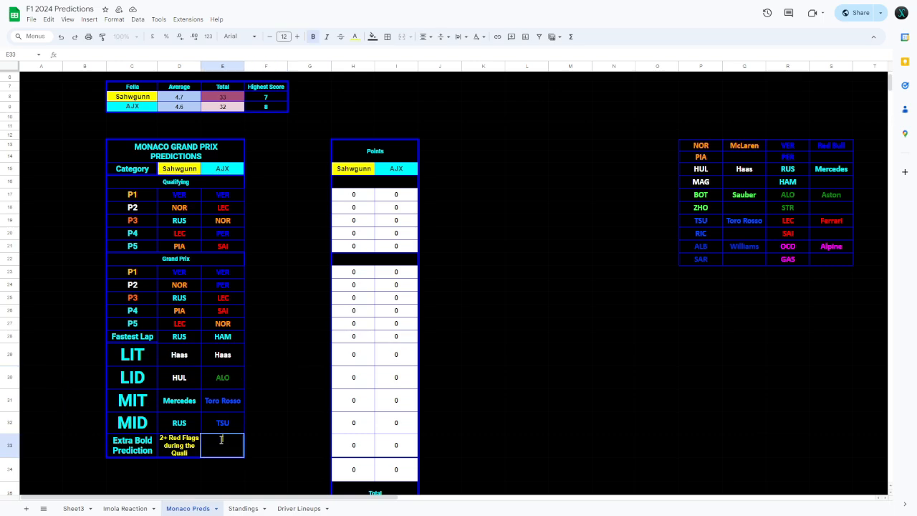
# - Enter 'Race Restart' as the second player's extra bold prediction
pyautogui.write('Race')
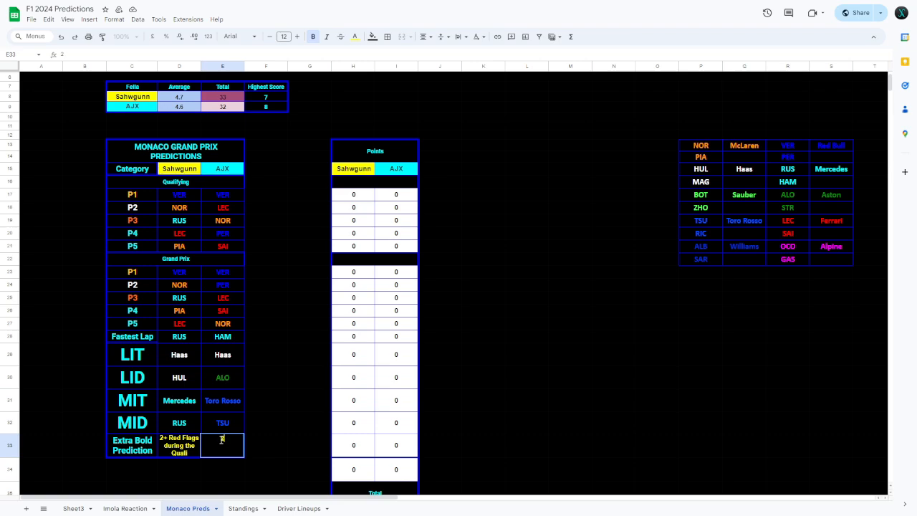
pyautogui.write('2+ Ra')
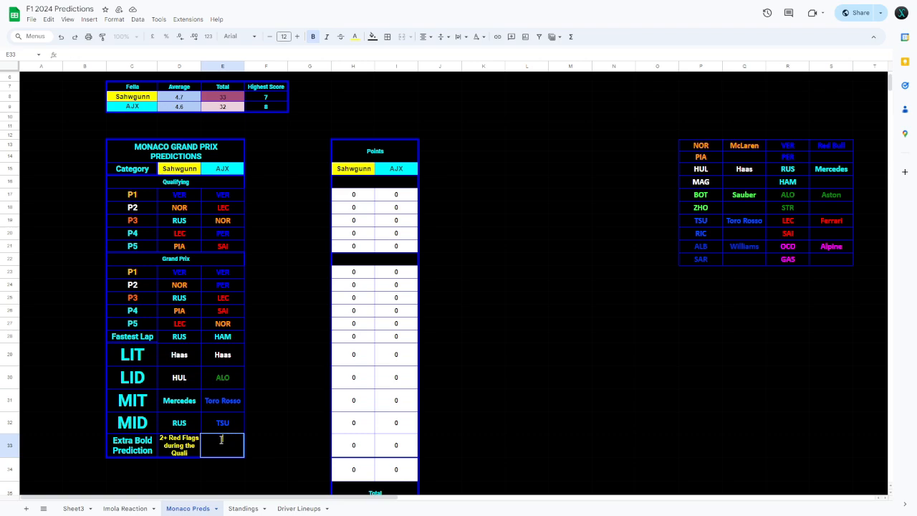
pyautogui.write('Race Restart')
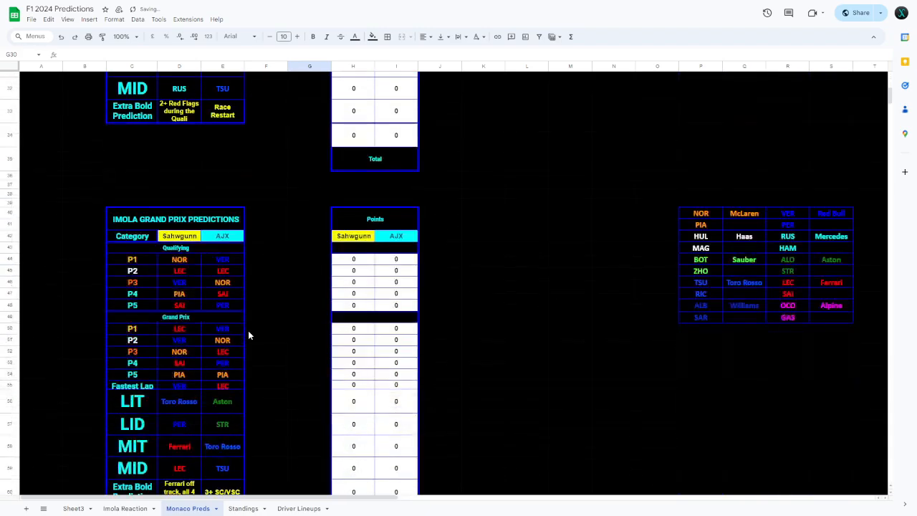
# - Replace the second player's extra bold prediction with 'Standing Restart'
pyautogui.scroll(-3)
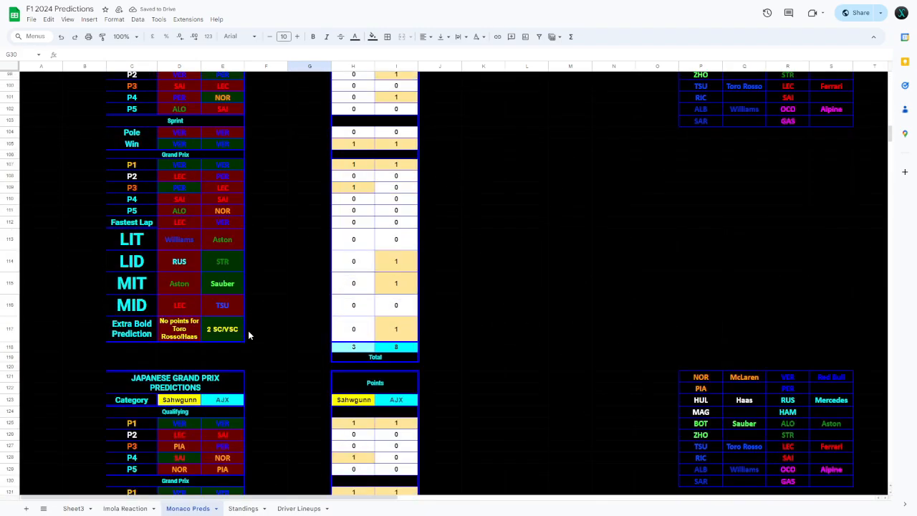
pyautogui.scroll(-3)
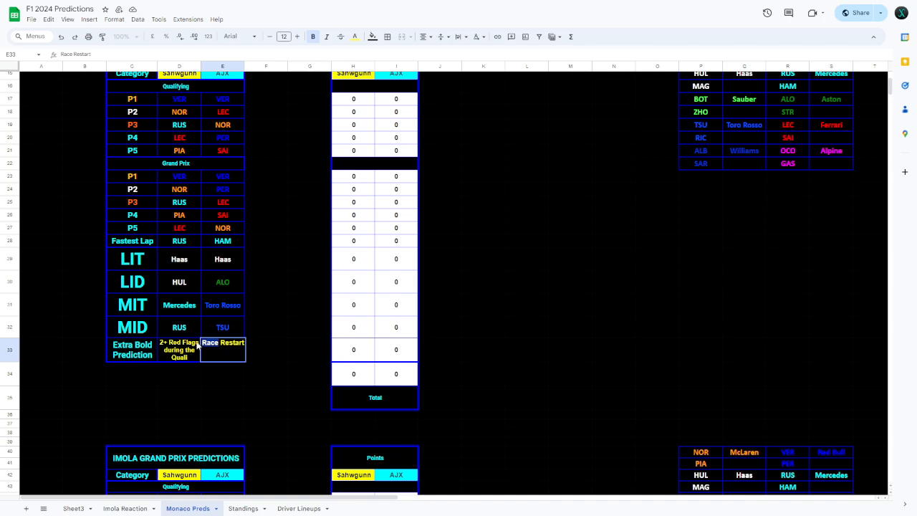
pyautogui.write('Standing Restart')
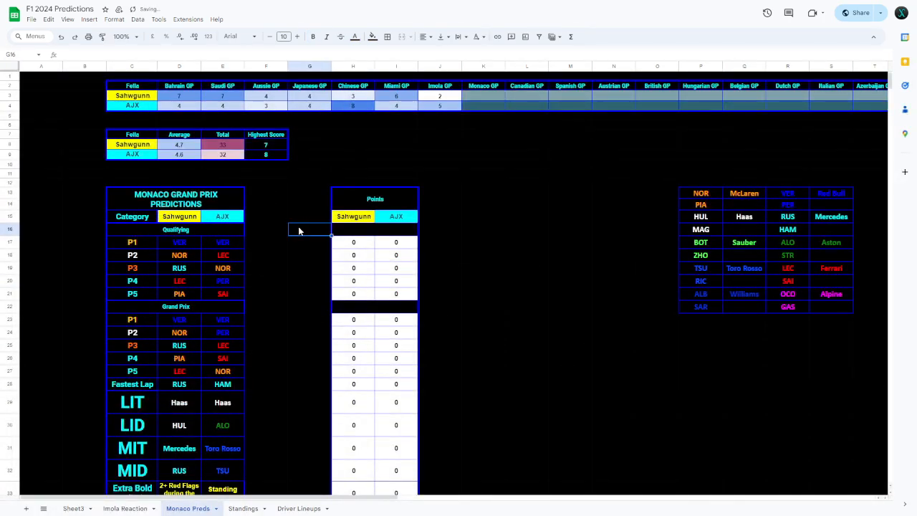
pyautogui.scroll(-3)
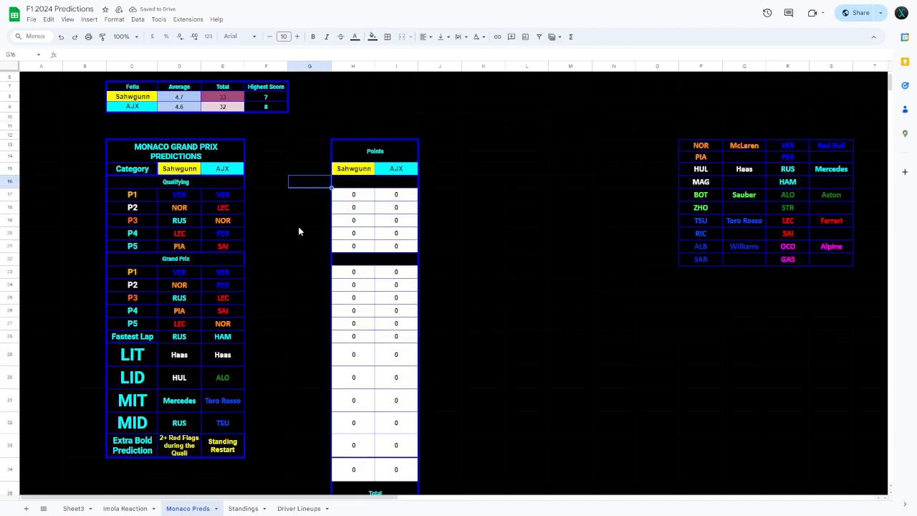